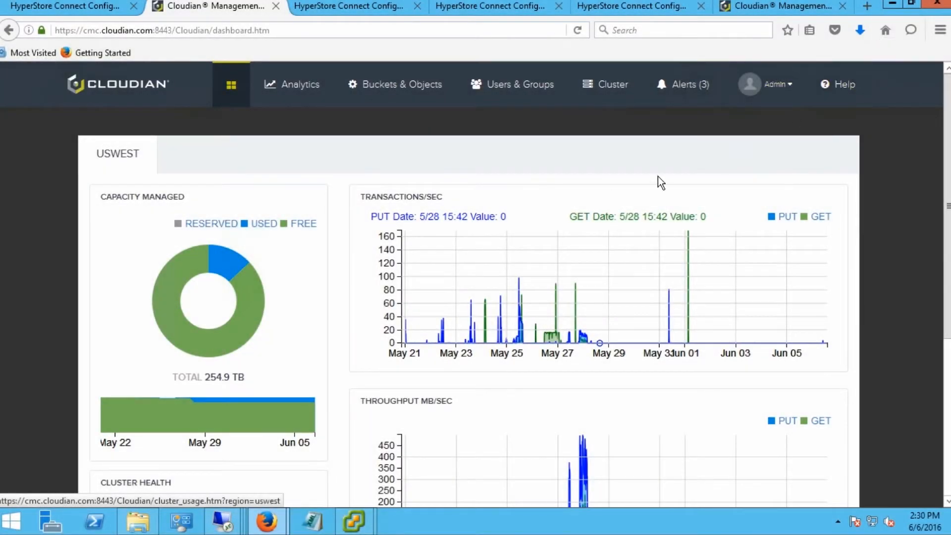
mouse_move(672, 152)
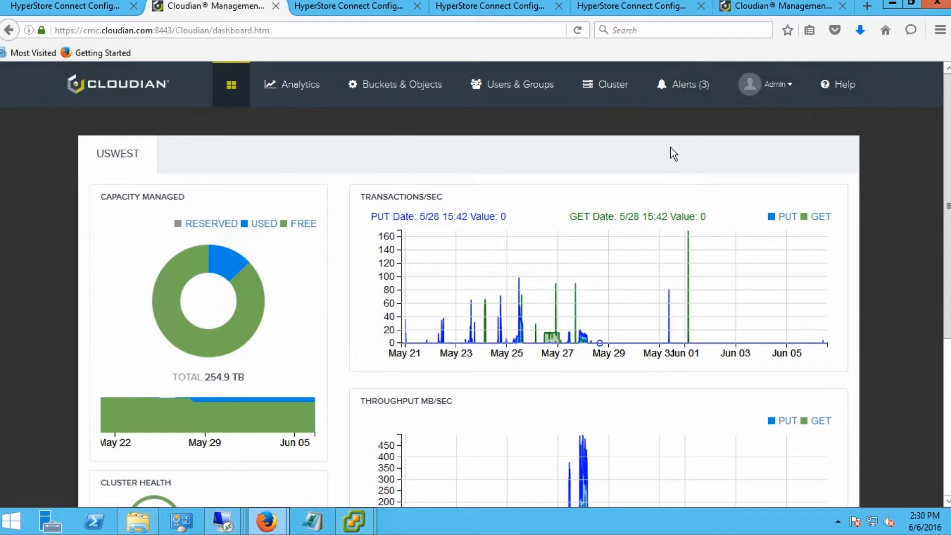
mouse_move(328, 200)
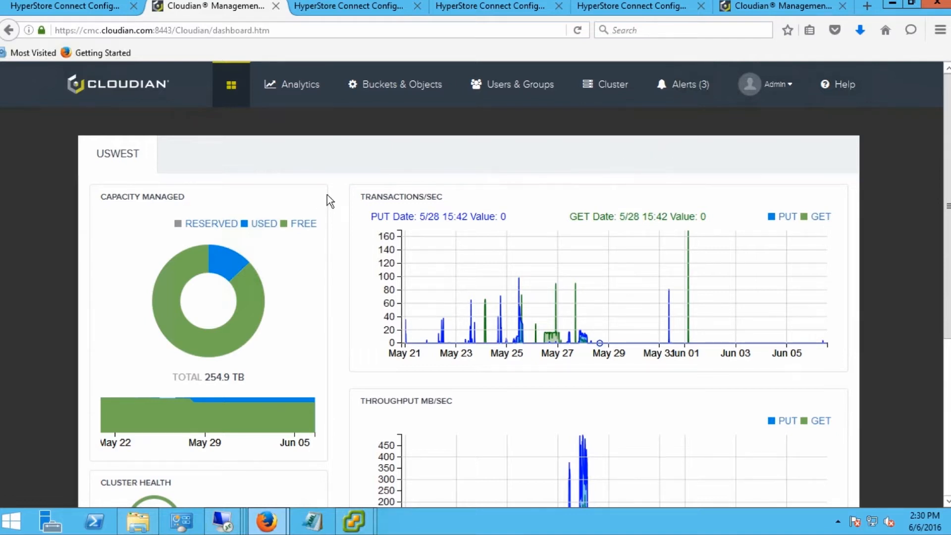
mouse_move(224, 264)
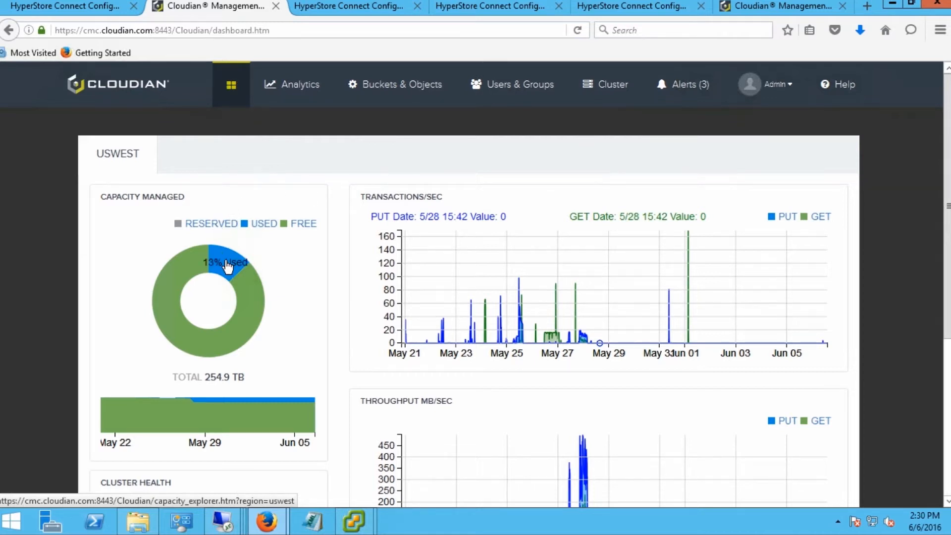
mouse_move(249, 304)
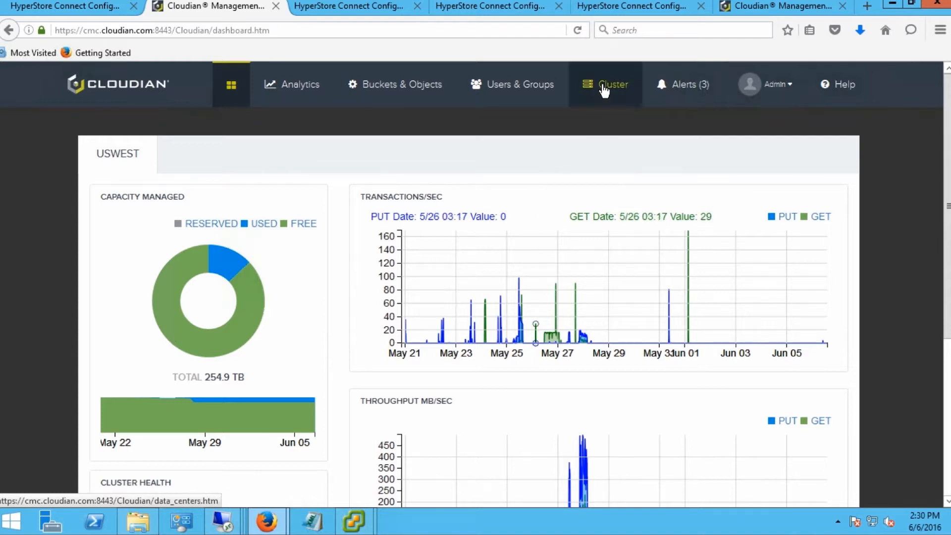
Review the cluster's data centers overview and bring up the list of cluster alerts
left_click(605, 84)
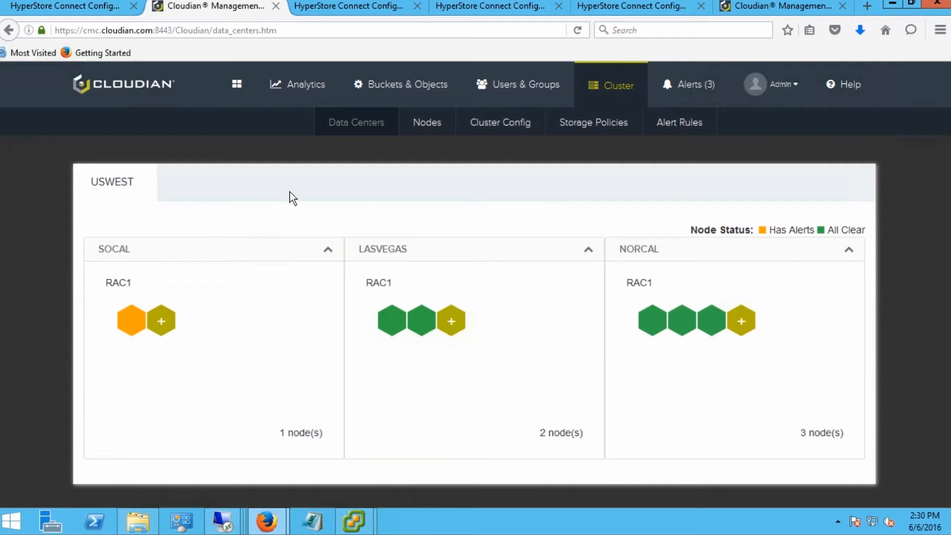
mouse_move(196, 226)
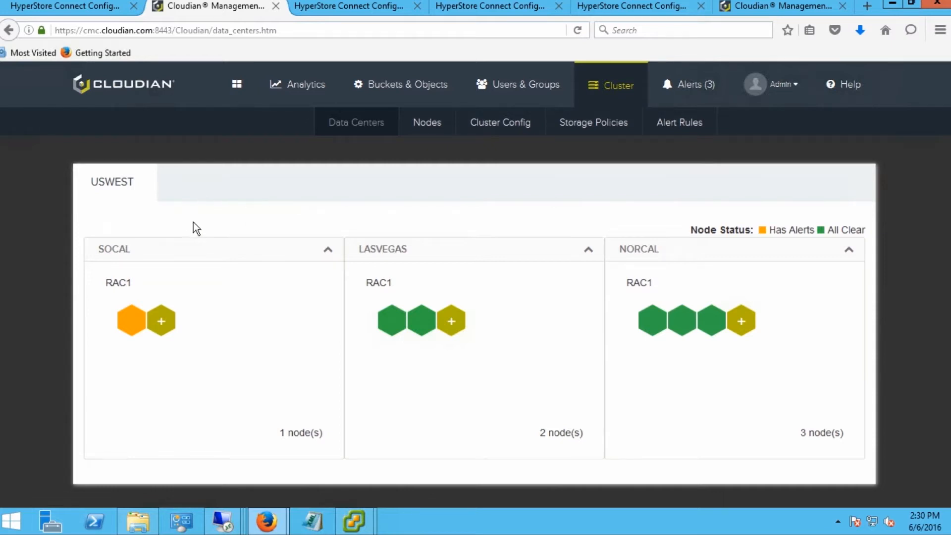
mouse_move(711, 276)
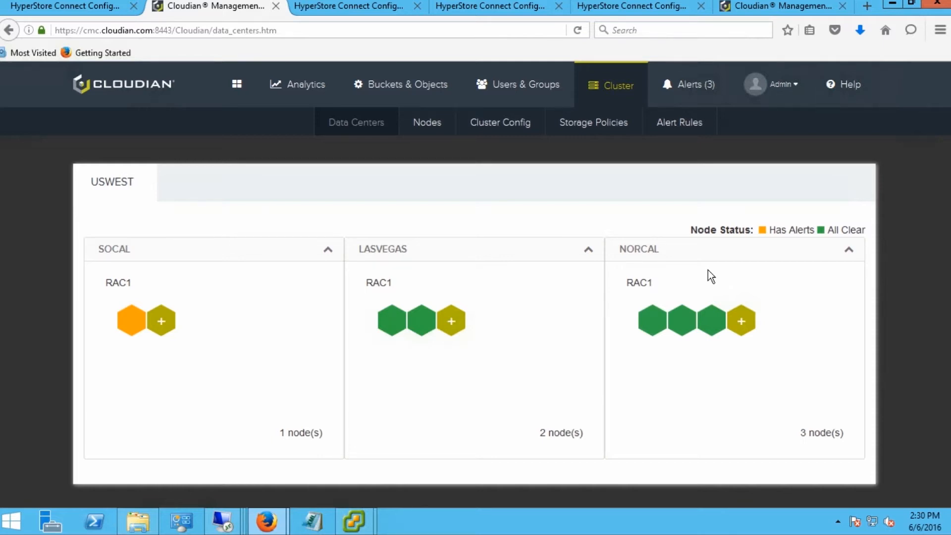
mouse_move(692, 94)
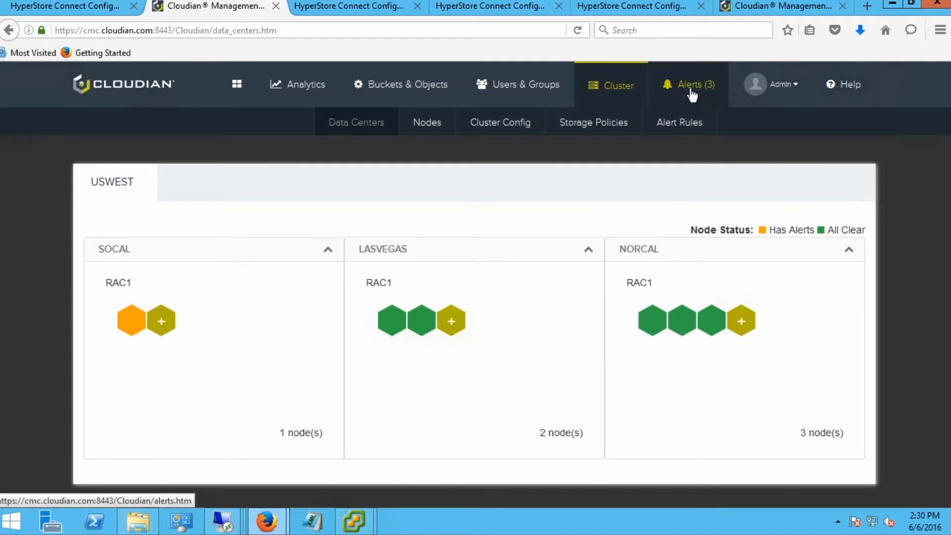
left_click(690, 85)
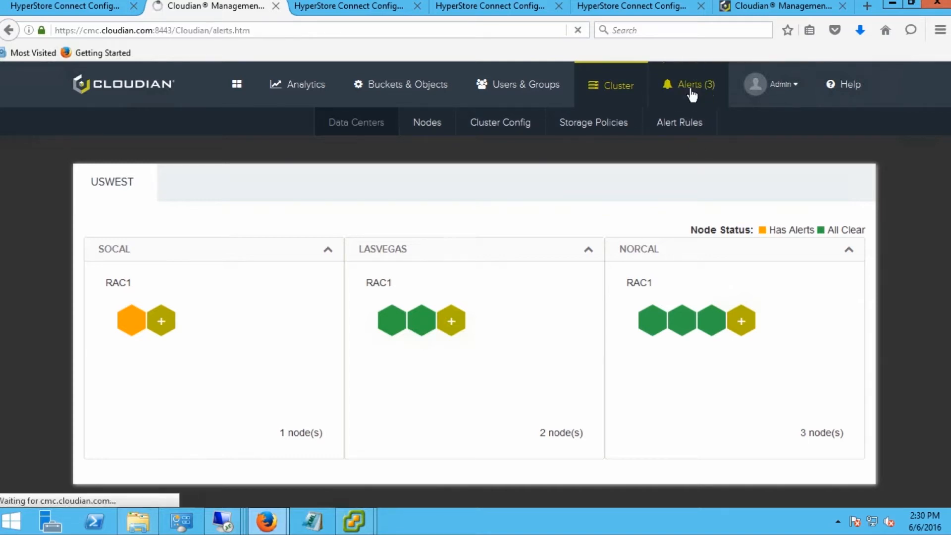
left_click(693, 85)
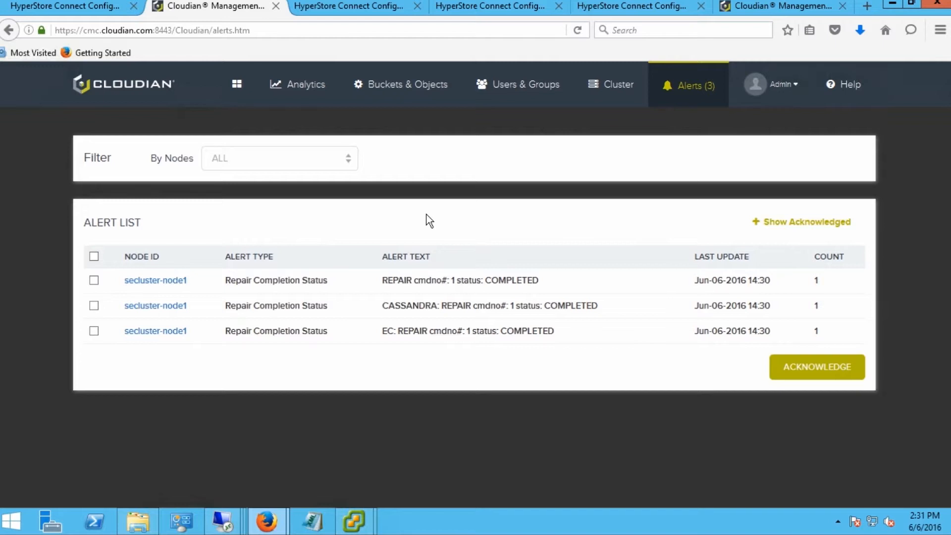
mouse_move(108, 259)
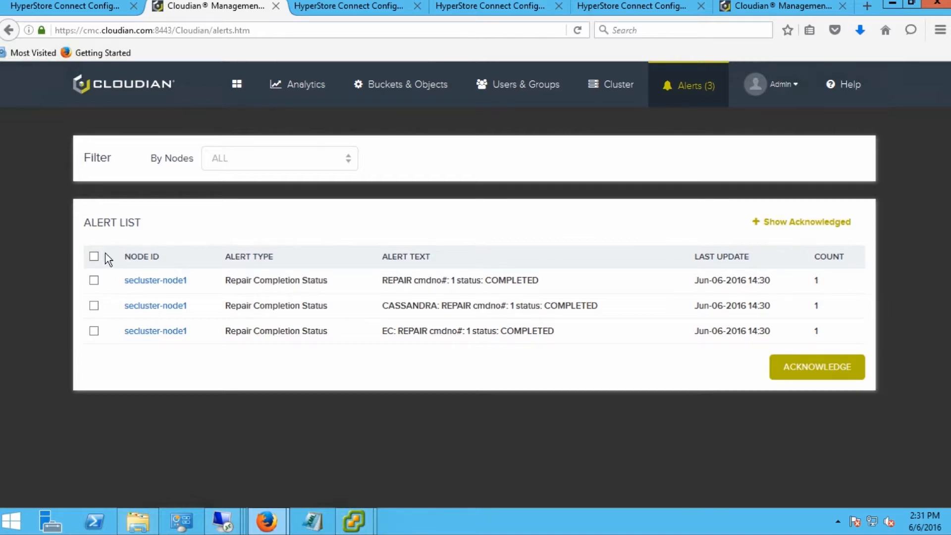
Acknowledge all three repair-completion alerts and confirm the data centers show all clear
left_click(93, 257)
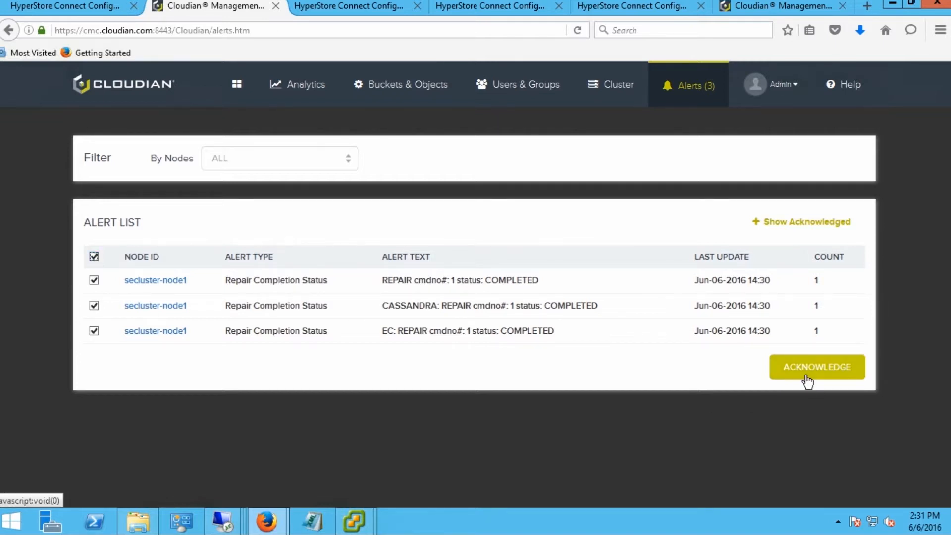
left_click(817, 366)
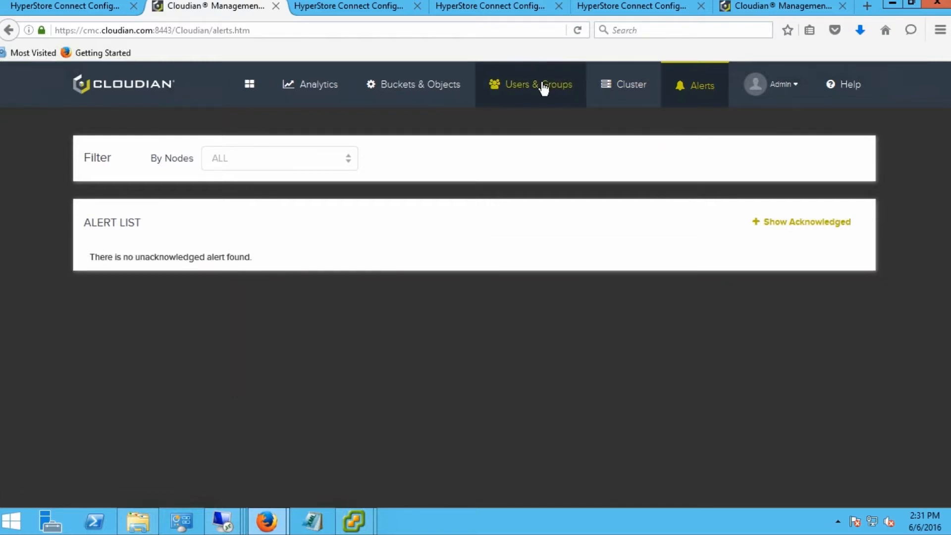
left_click(632, 84)
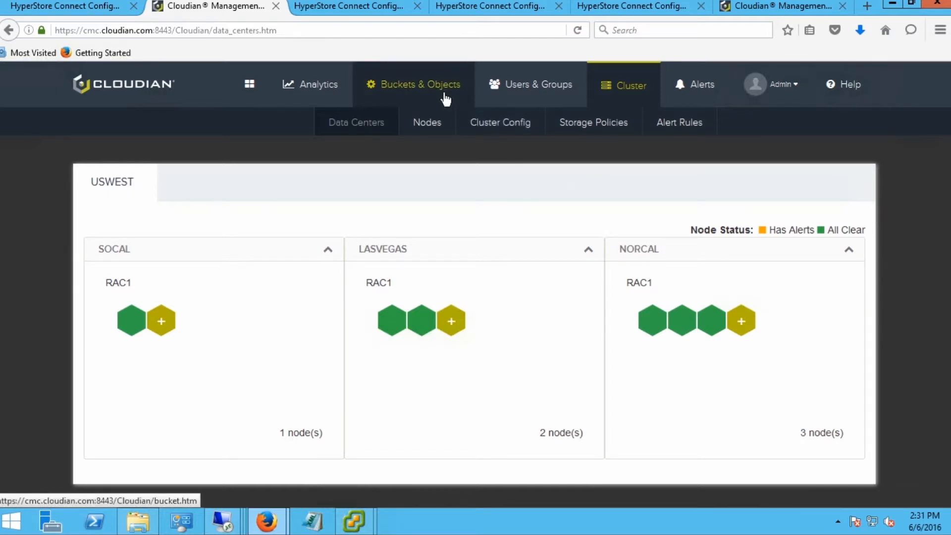
mouse_move(218, 524)
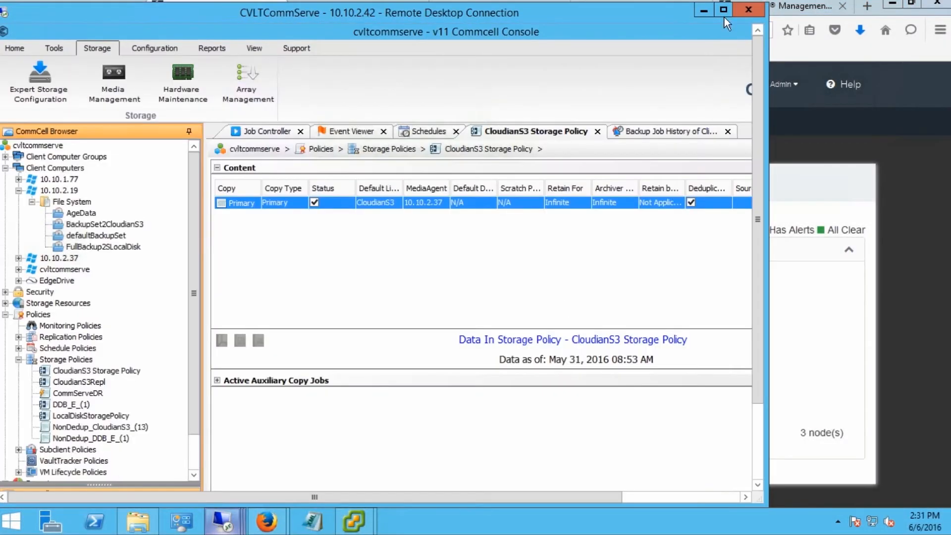
Maximize the session and start Expert Storage Configuration for media agent 10.10.2.37
left_click(723, 10)
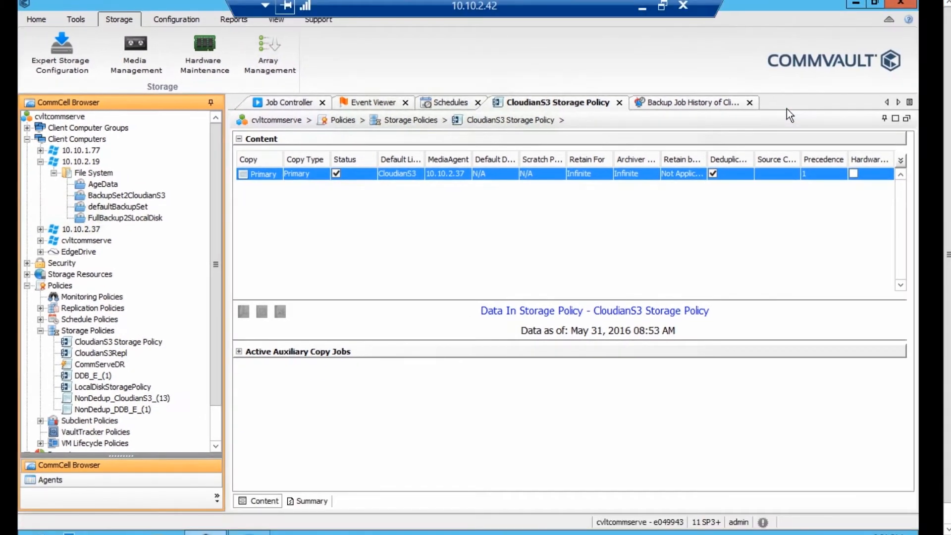
mouse_move(448, 232)
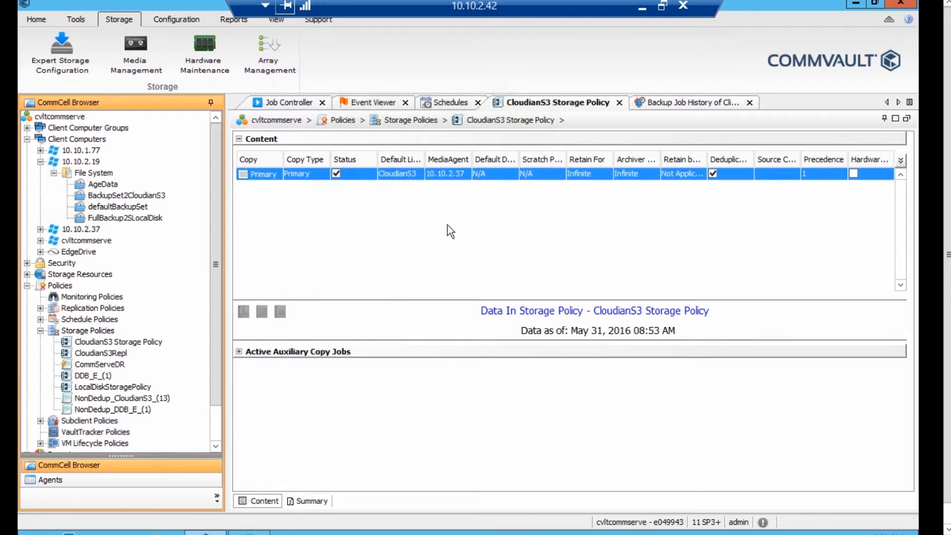
mouse_move(307, 191)
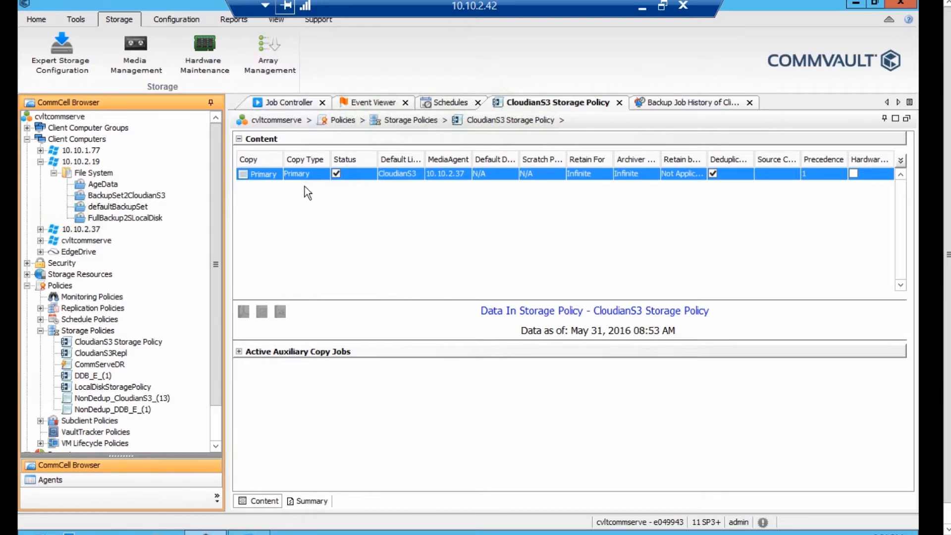
left_click(60, 52)
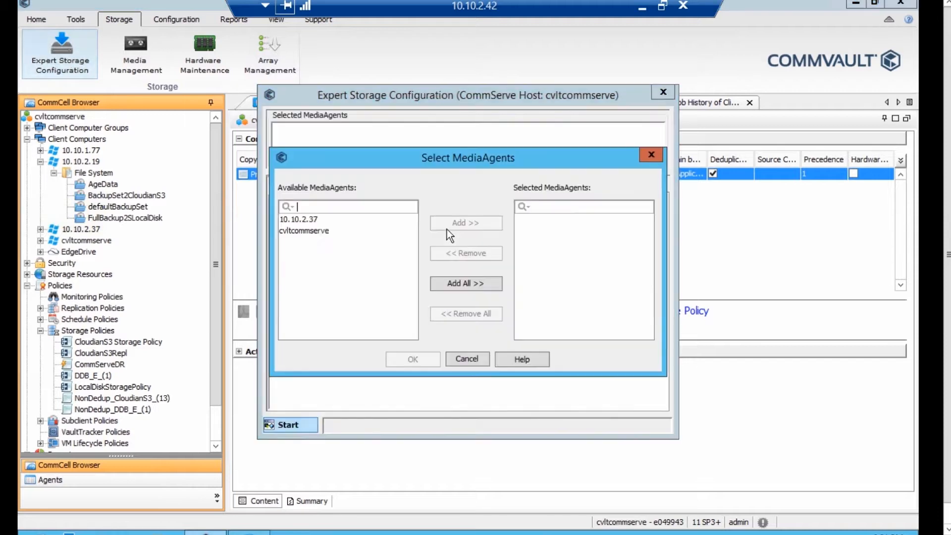
left_click(298, 219)
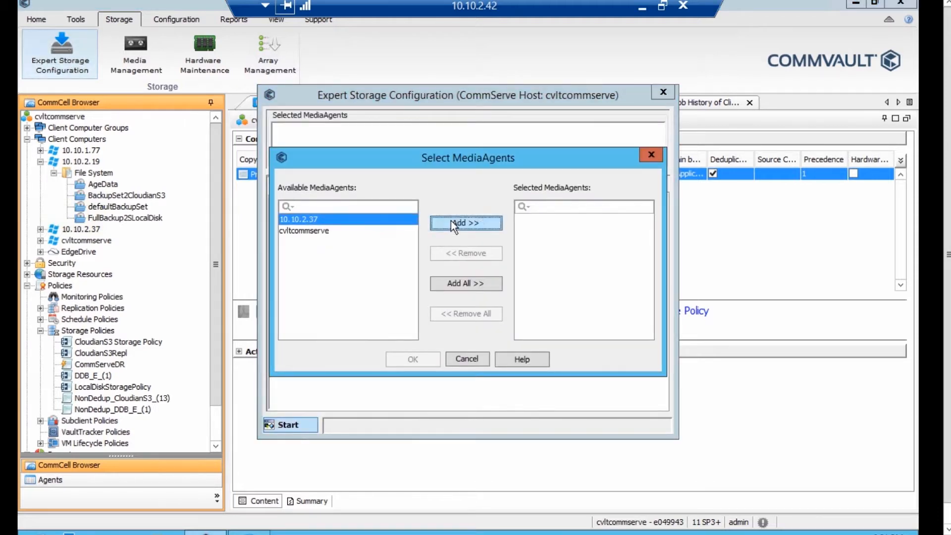
left_click(465, 223)
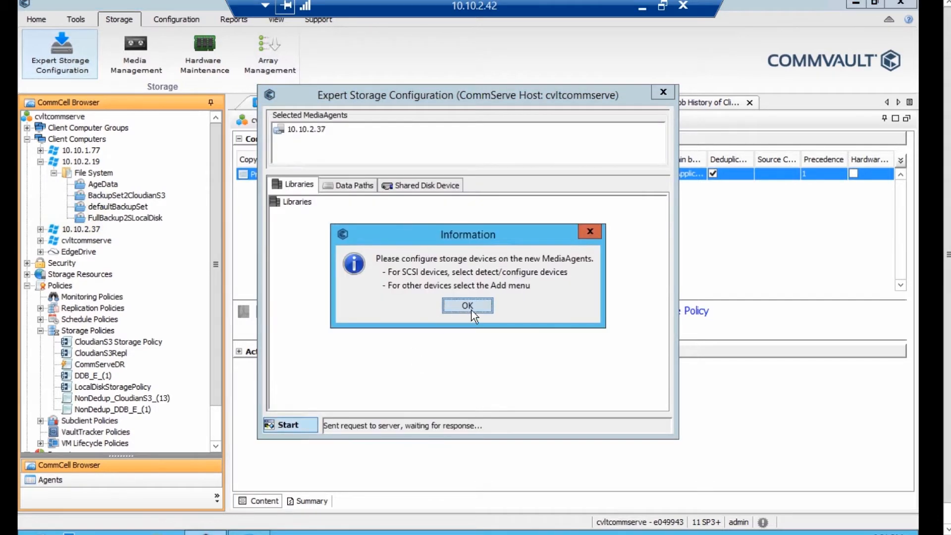
left_click(467, 305)
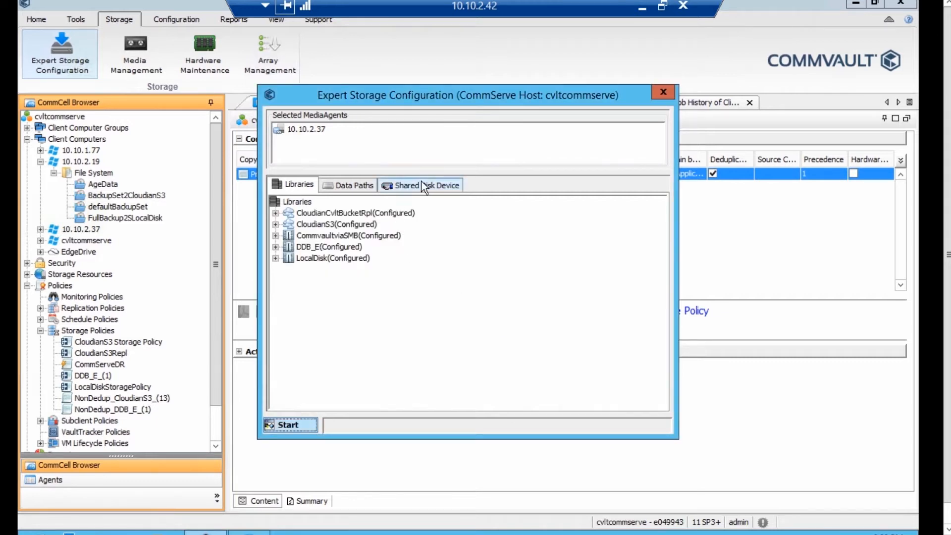
Show the media agent's shared disk devices and inspect the Cloudian bucket replication S3 device
left_click(424, 185)
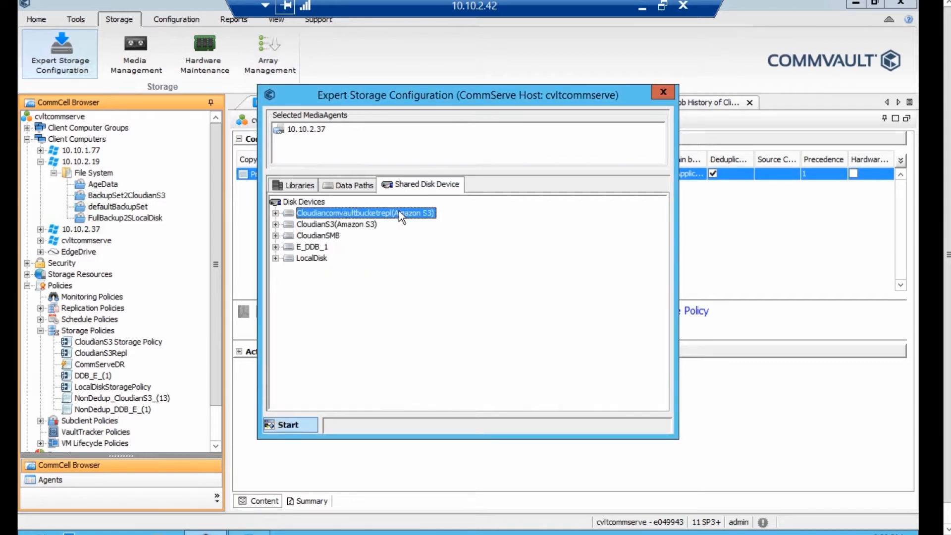
double_click(365, 213)
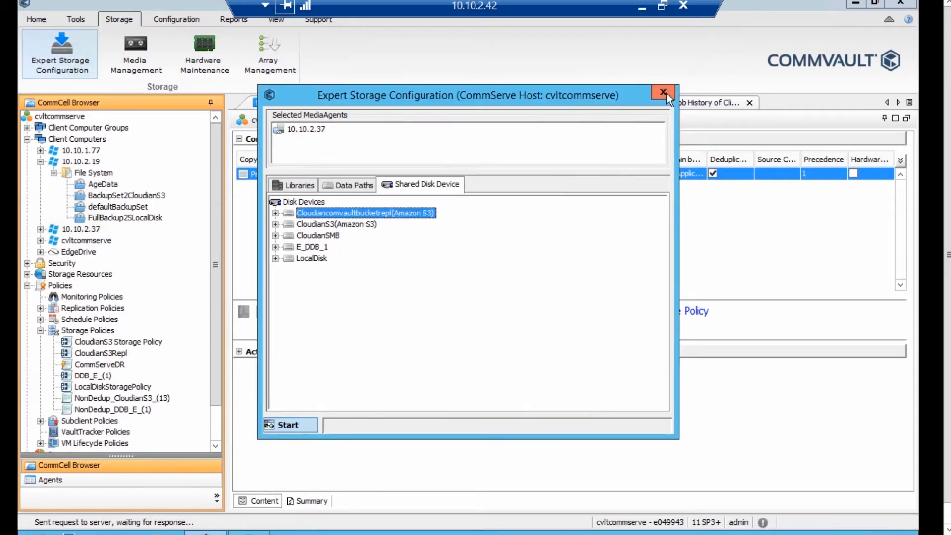
Close the storage configuration and bring up the AgeDataTest subclient's backup job history
left_click(662, 94)
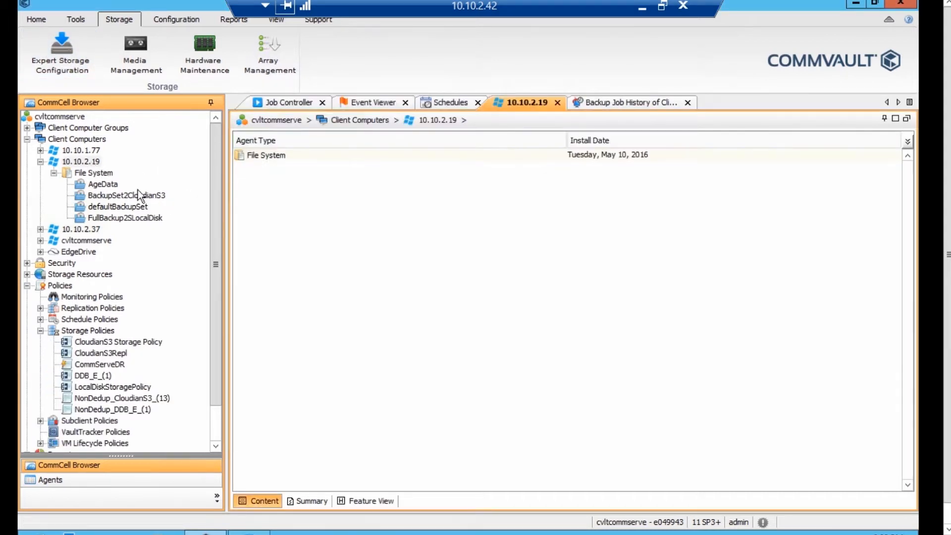
mouse_move(110, 206)
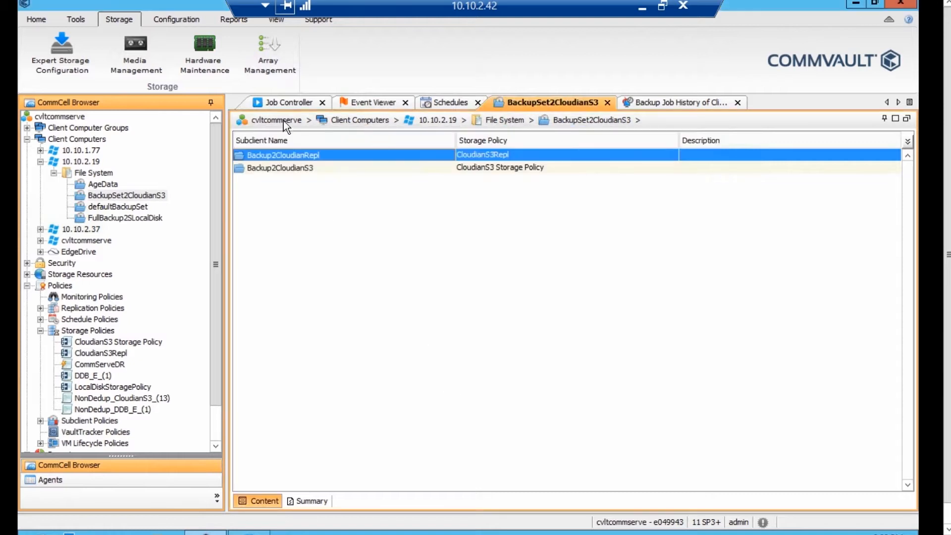
left_click(291, 102)
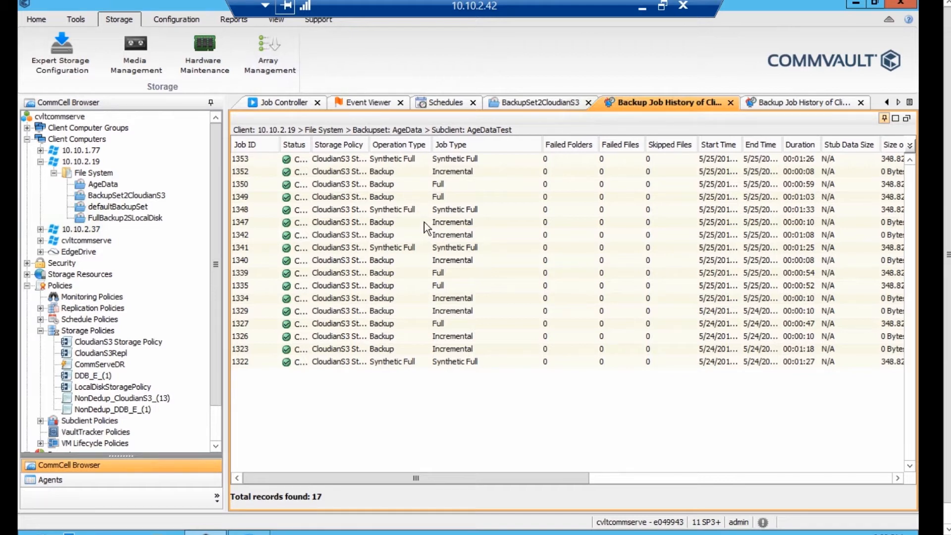
mouse_move(565, 322)
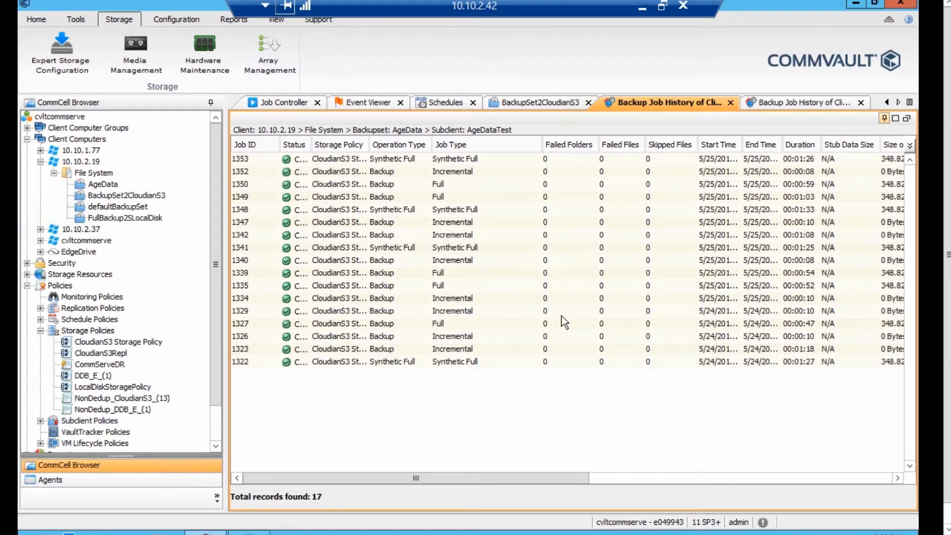
mouse_move(472, 160)
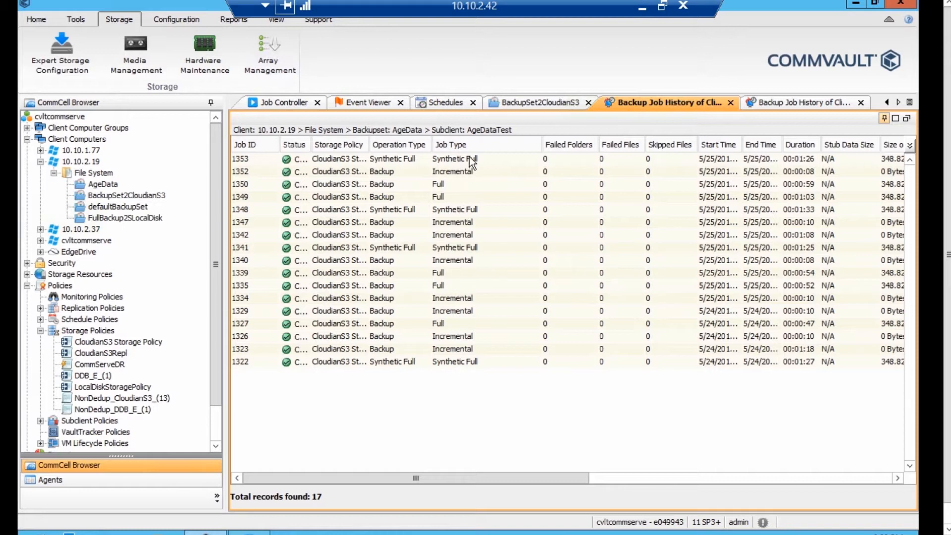
left_click(451, 171)
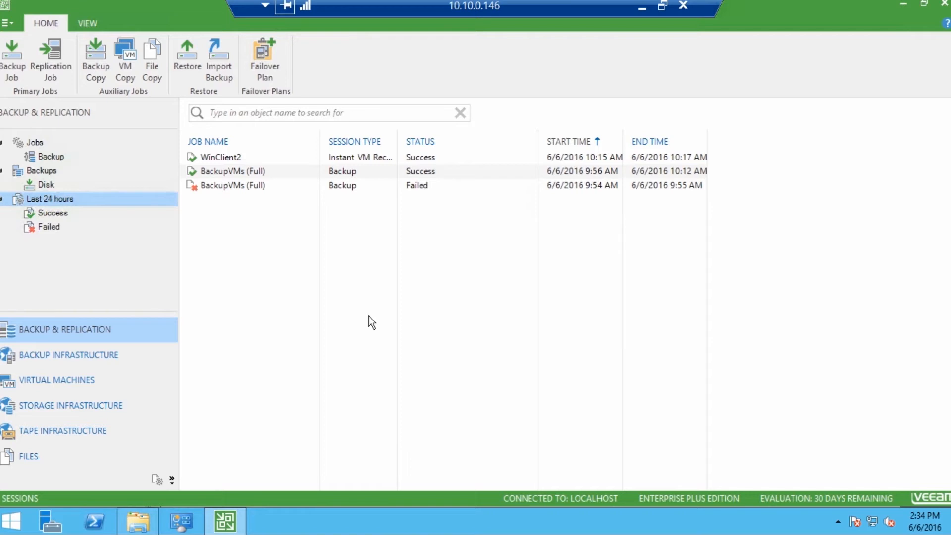
mouse_move(297, 243)
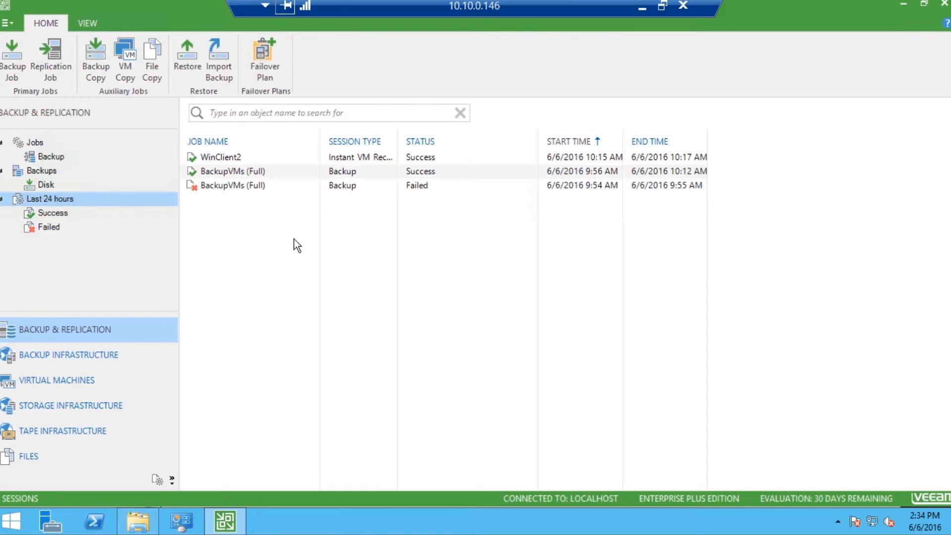
mouse_move(266, 174)
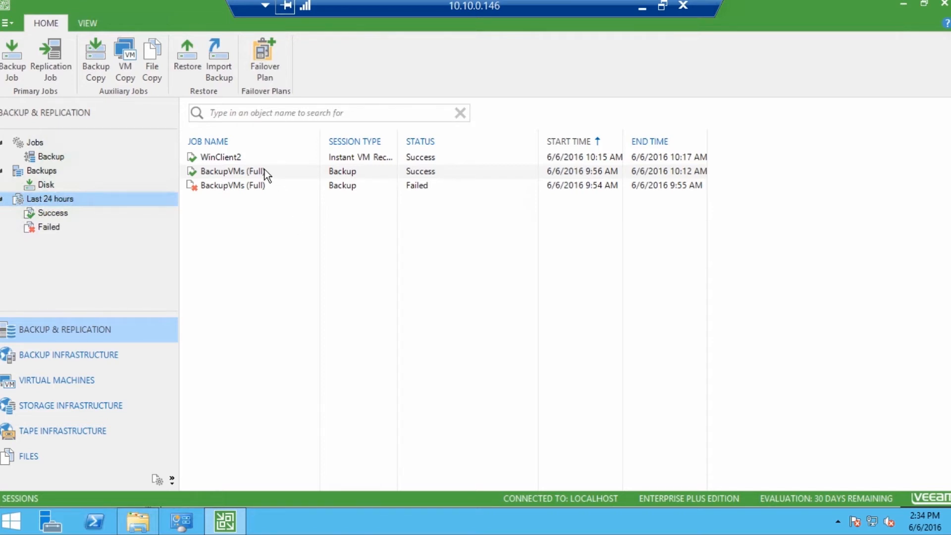
Review the BackupVMs (Full) session statistics (110.8 GB, two VMs), then go to Backup Infrastructure
left_click(238, 171)
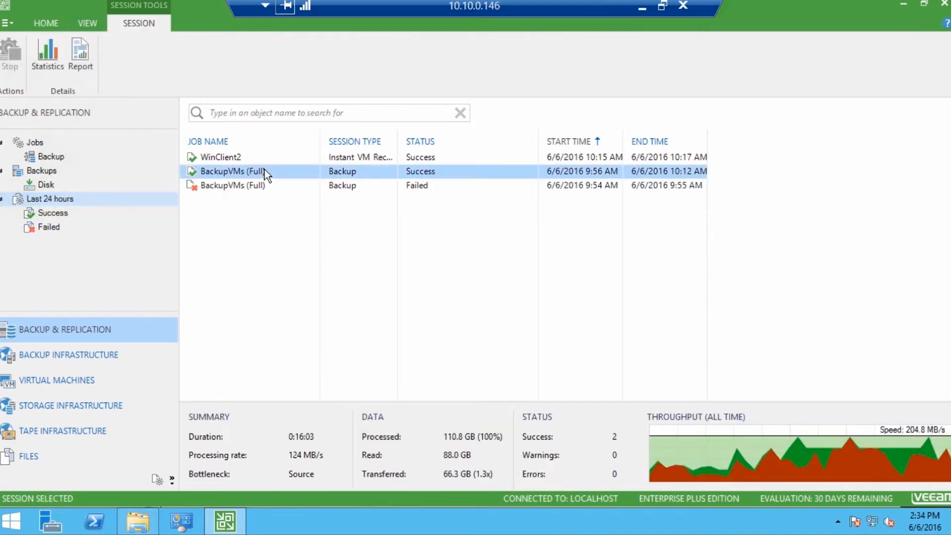
double_click(238, 170)
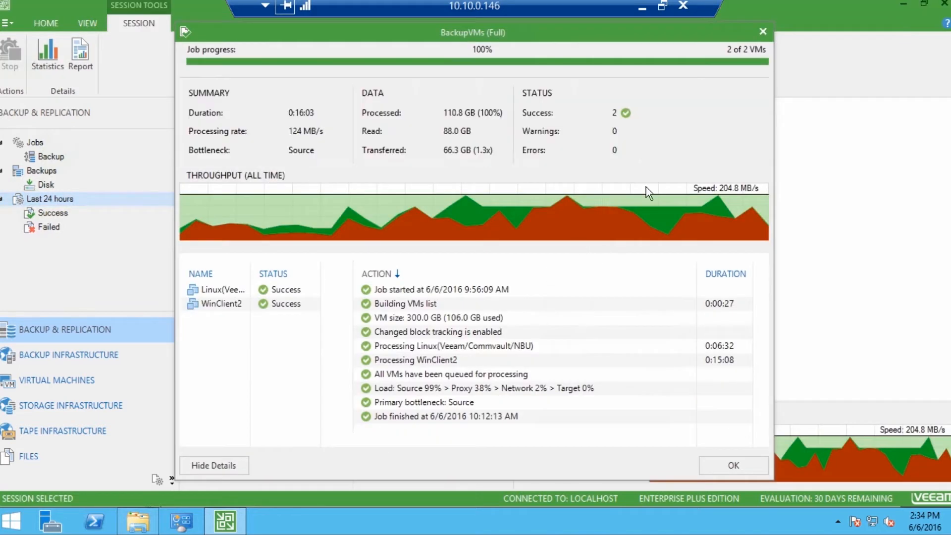
mouse_move(648, 191)
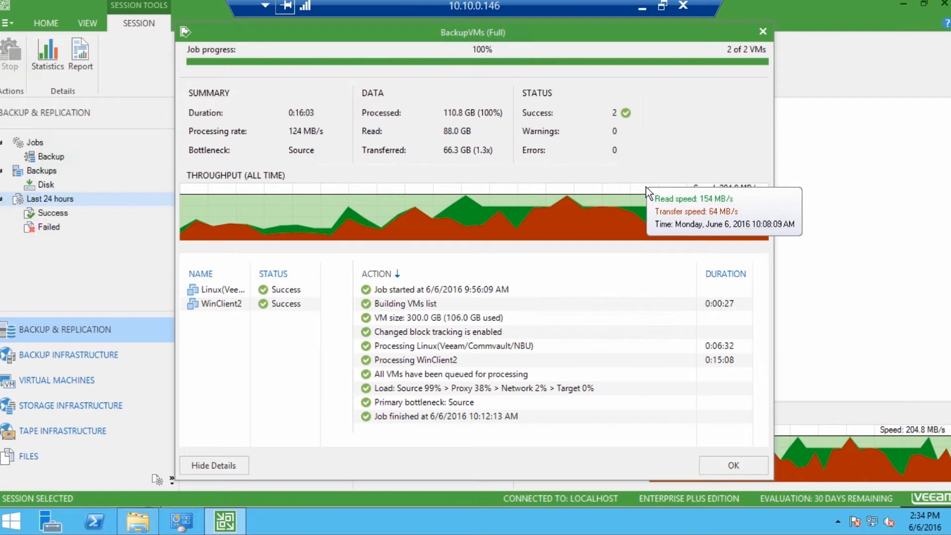
mouse_move(335, 139)
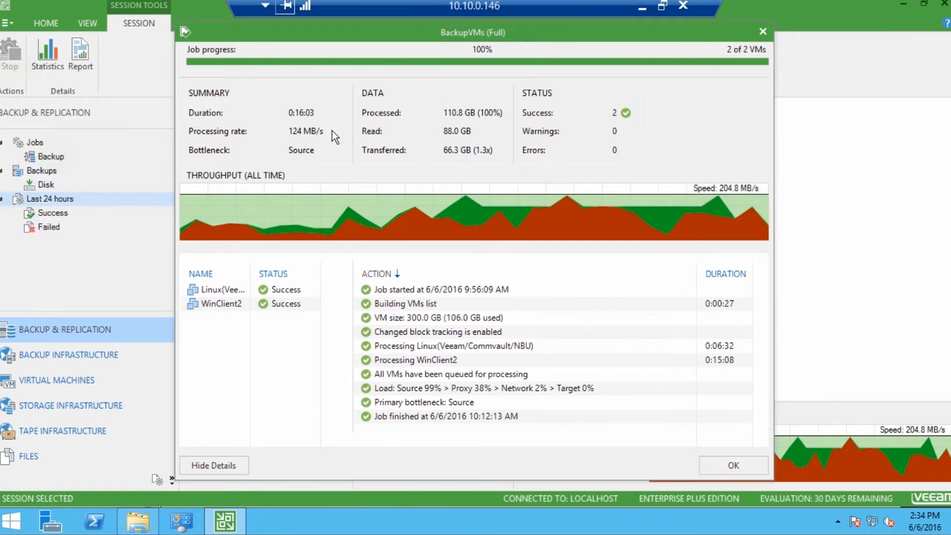
mouse_move(761, 30)
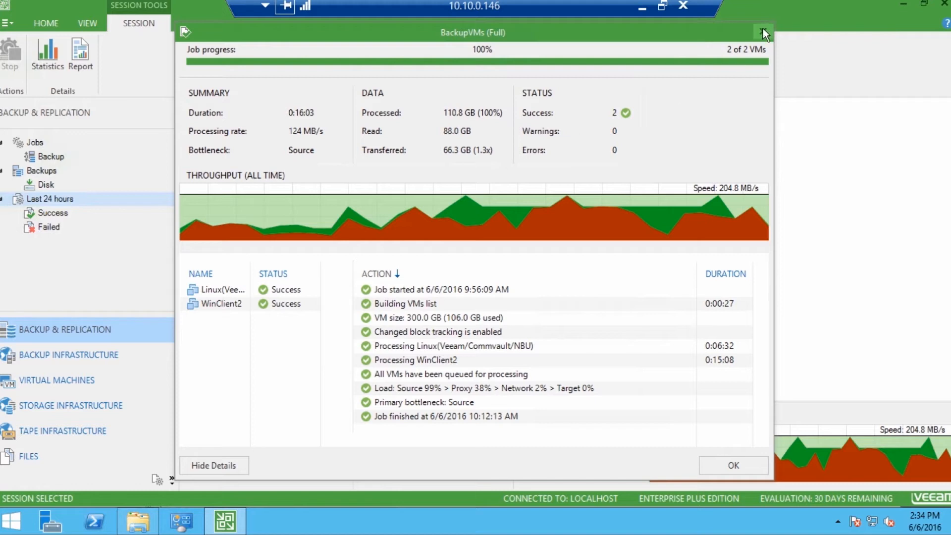
mouse_move(761, 31)
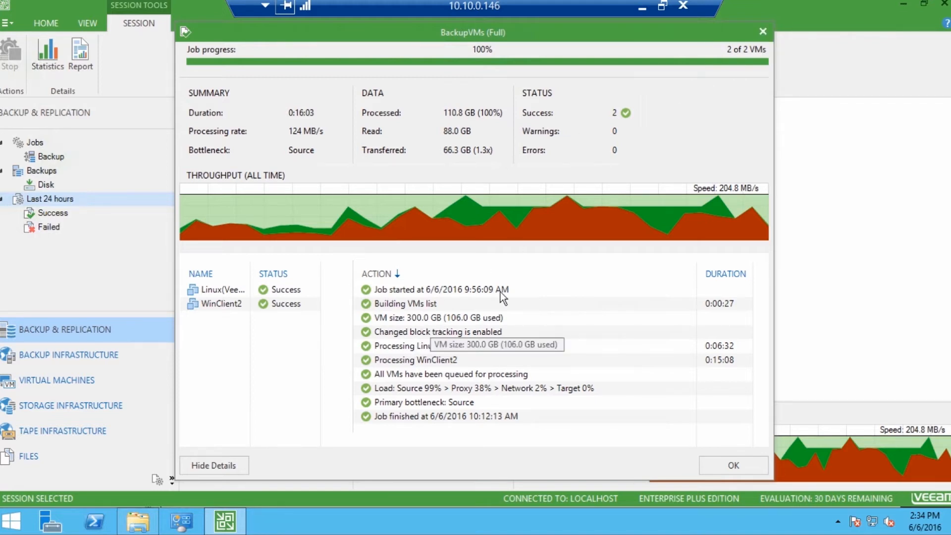
left_click(733, 465)
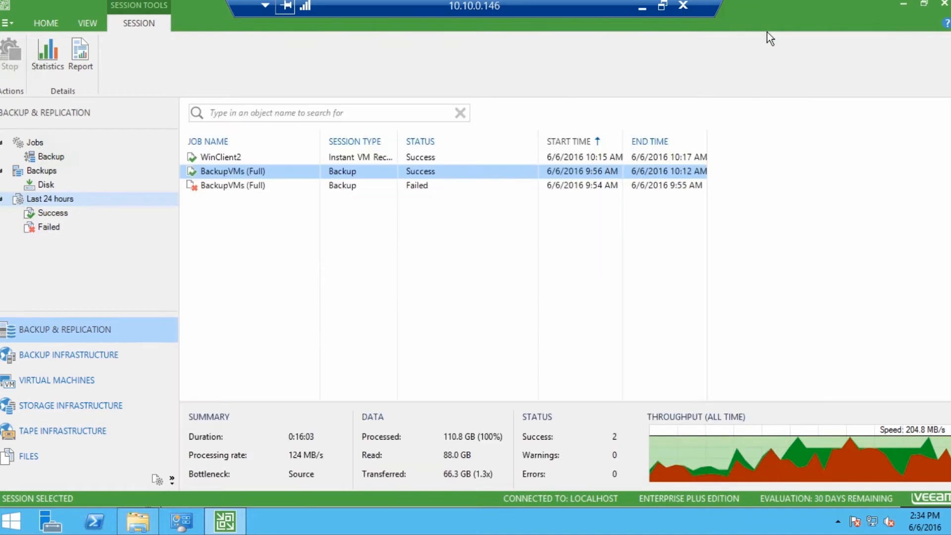
mouse_move(137, 303)
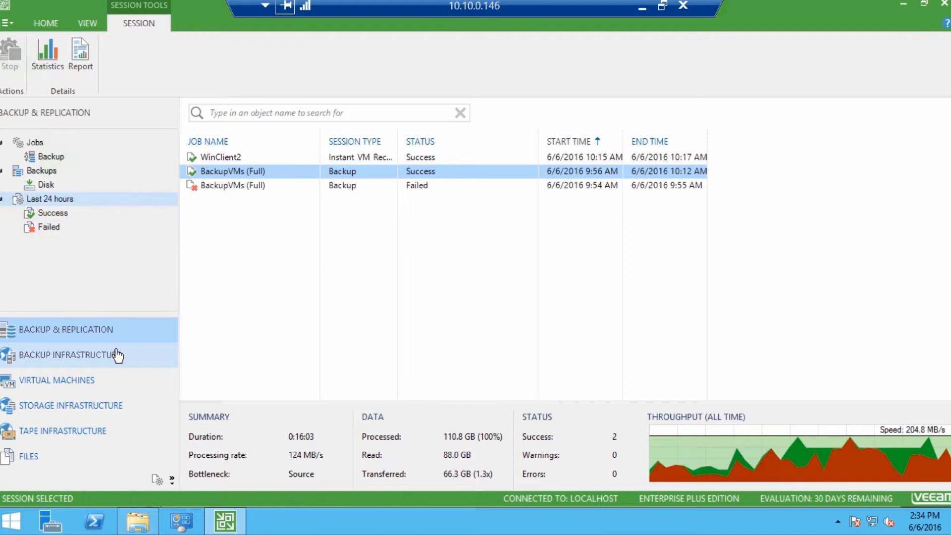
left_click(69, 354)
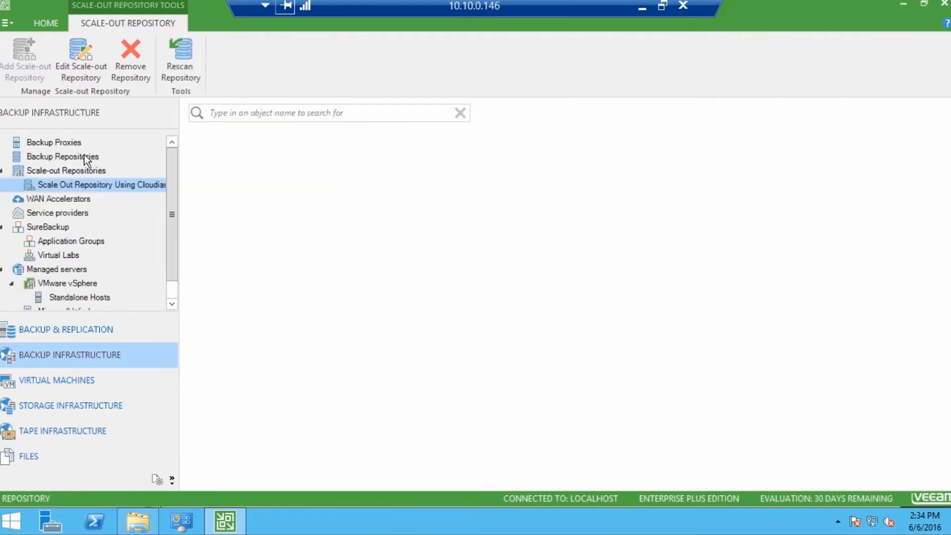
Inspect the Cloudian HyperStore Connect repository's /s3/VeeamBackup location settings and leave them unchanged
left_click(61, 157)
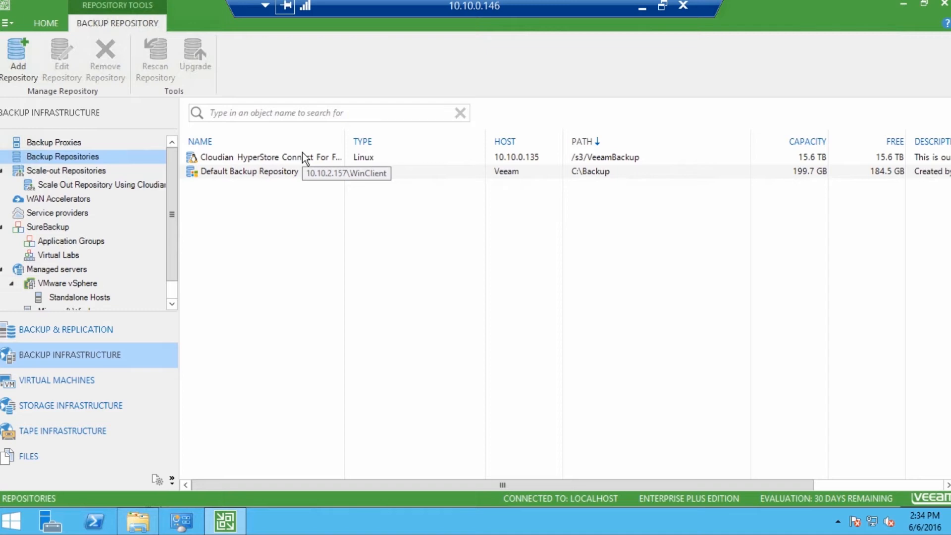
left_click(266, 158)
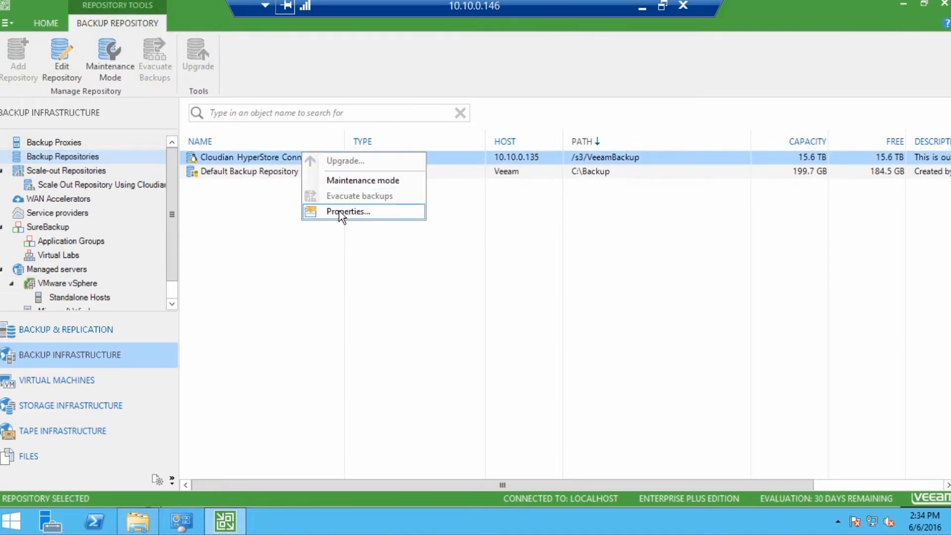
left_click(348, 211)
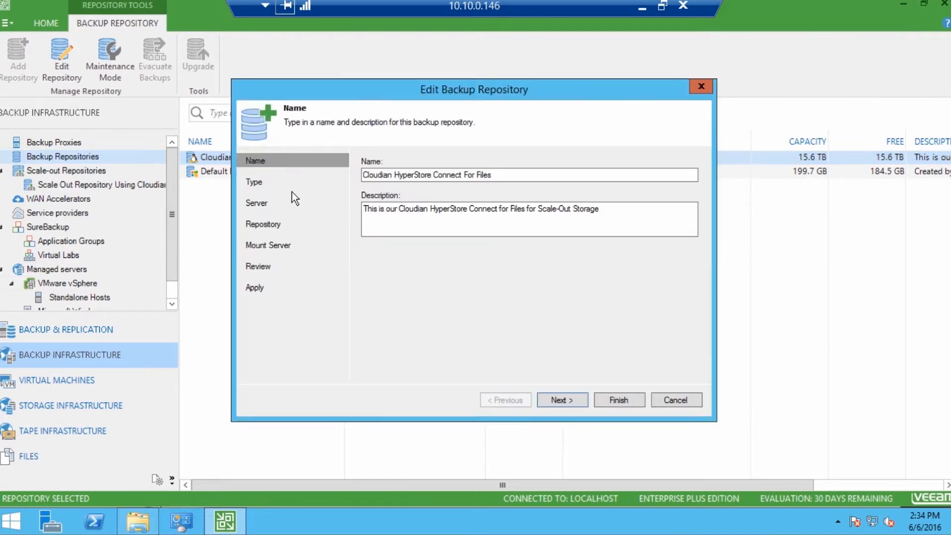
left_click(561, 399)
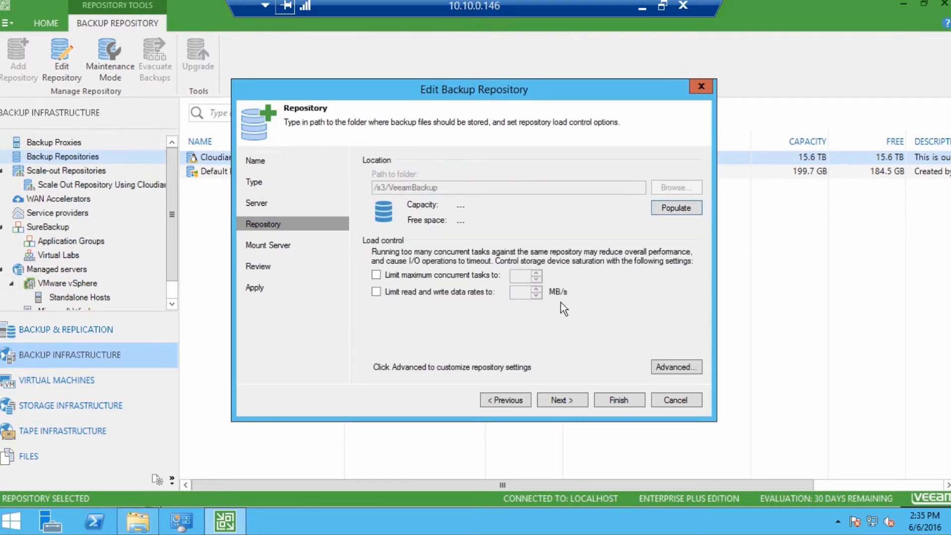
mouse_move(629, 398)
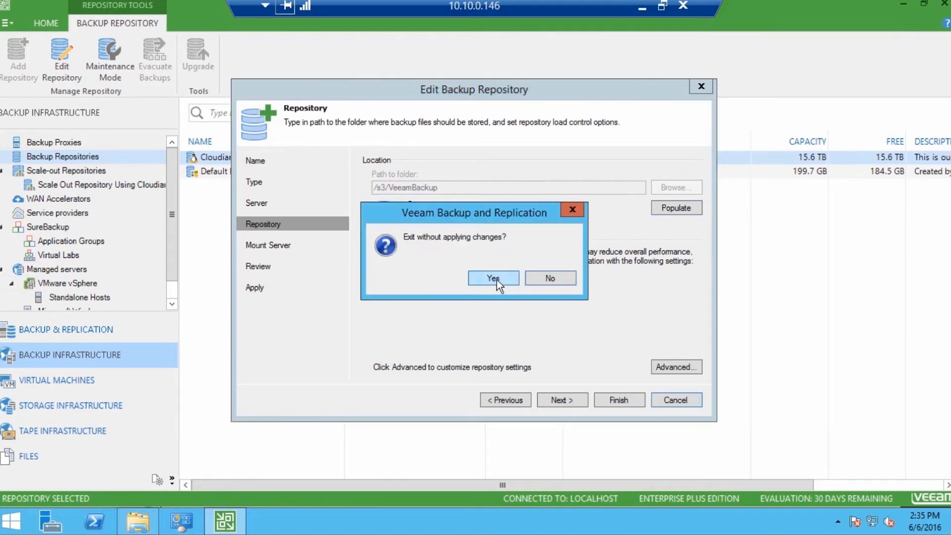
left_click(493, 277)
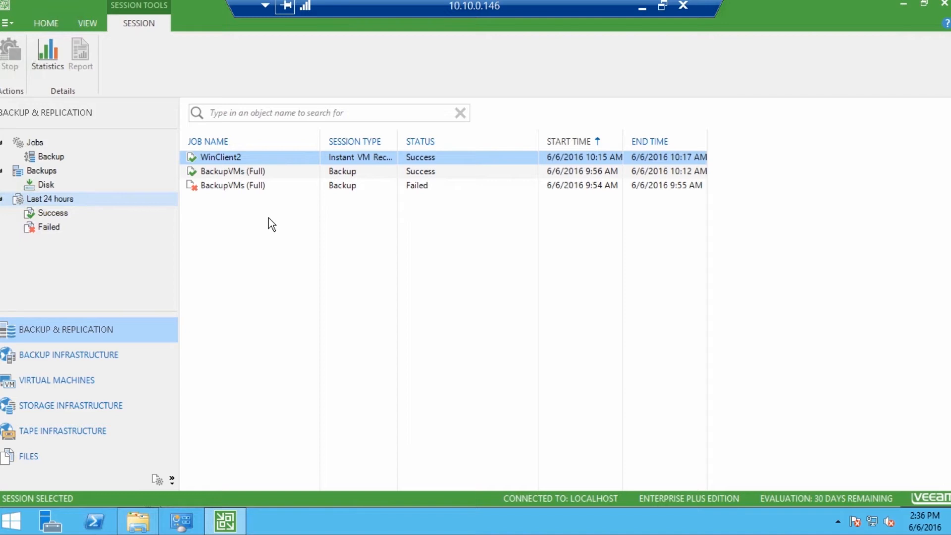
mouse_move(84, 384)
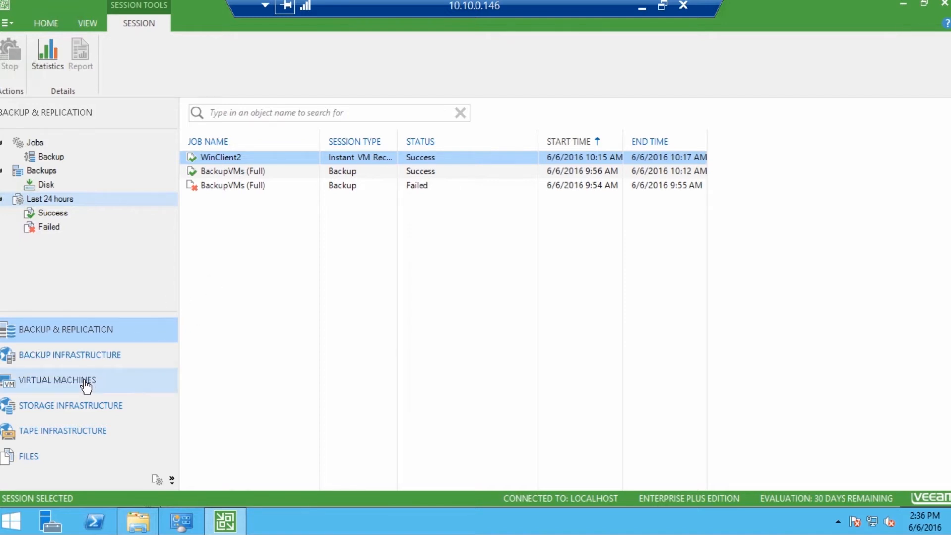
Start Instant VM recovery for WinClient2 from the BackupVMs disk backup
left_click(58, 381)
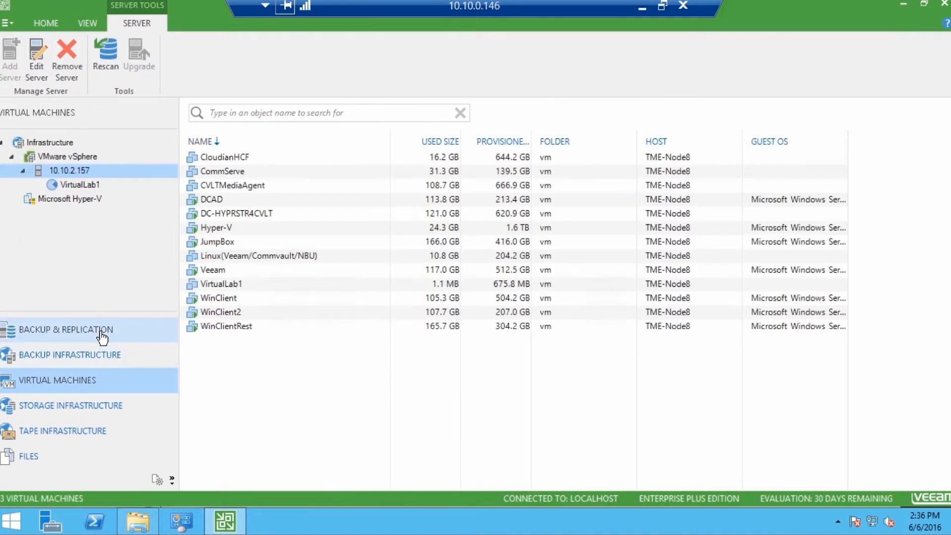
left_click(70, 329)
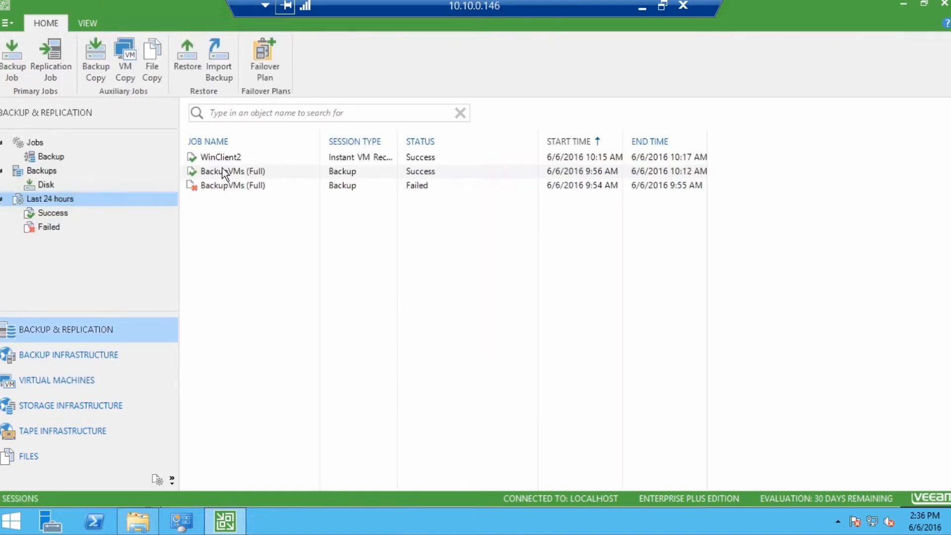
left_click(45, 185)
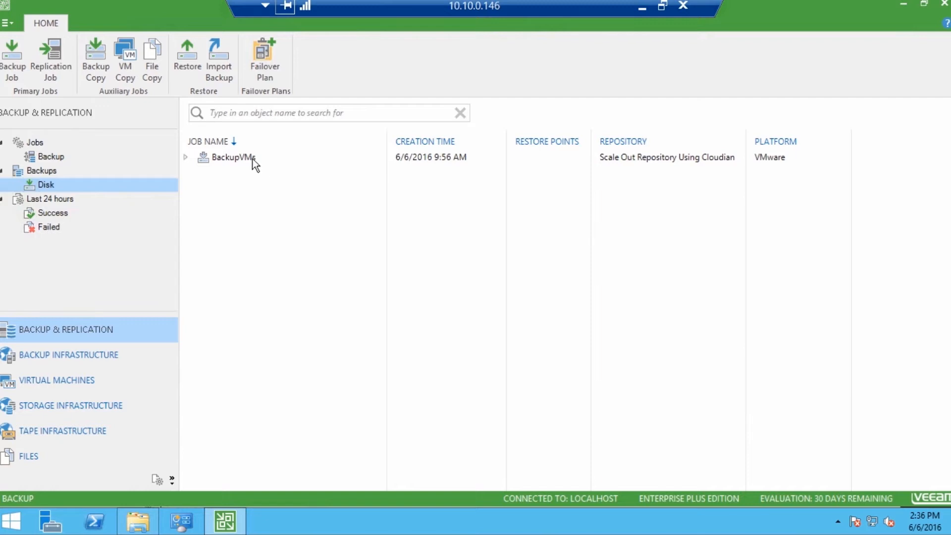
left_click(185, 157)
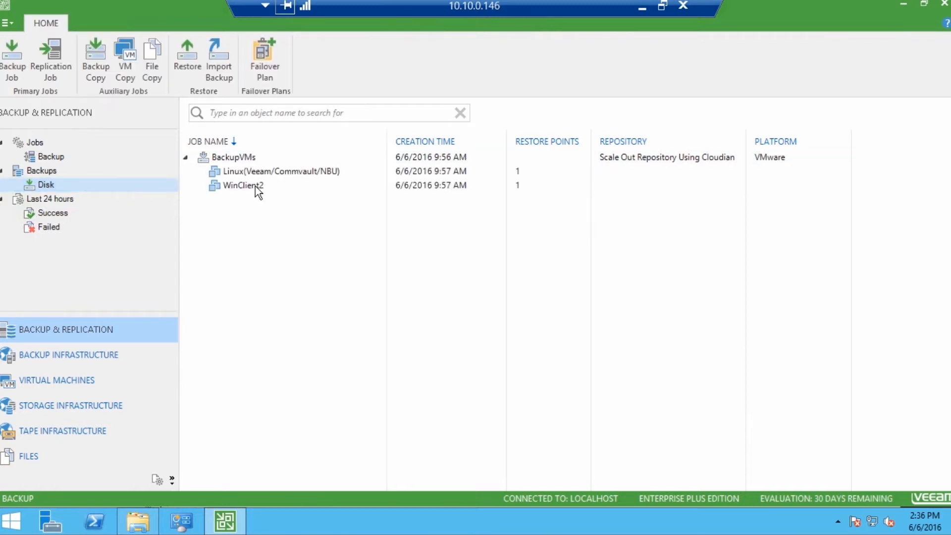
right_click(242, 186)
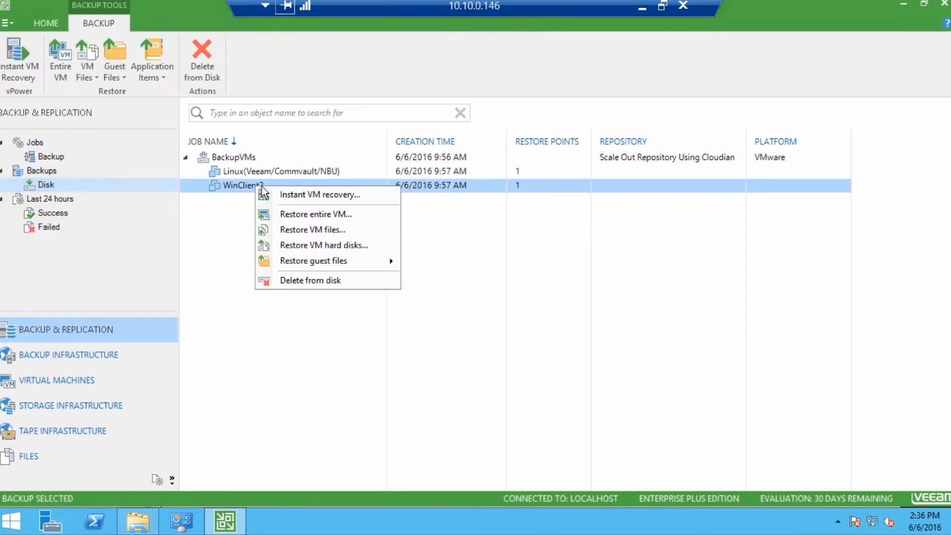
left_click(320, 195)
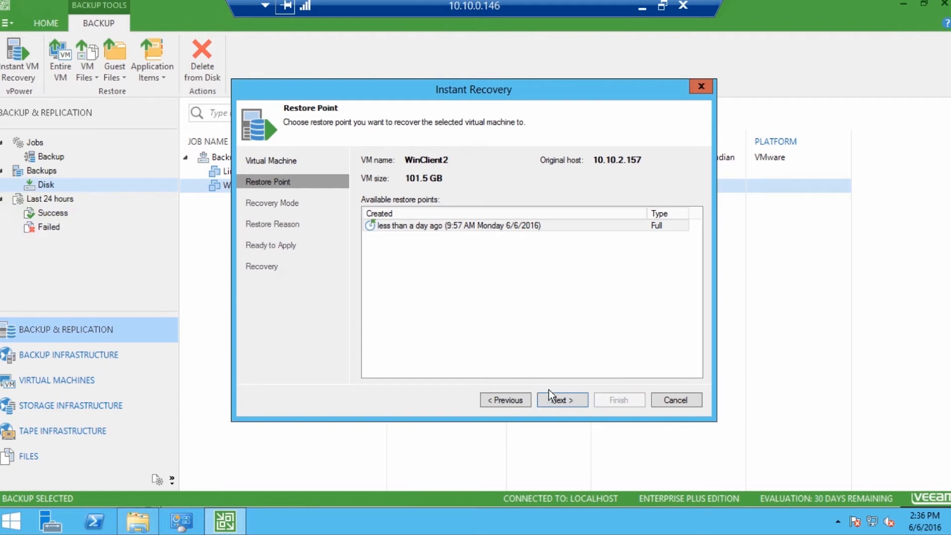
Accept today's full restore point and choose restore to a new location, keeping the destination defaults
left_click(561, 399)
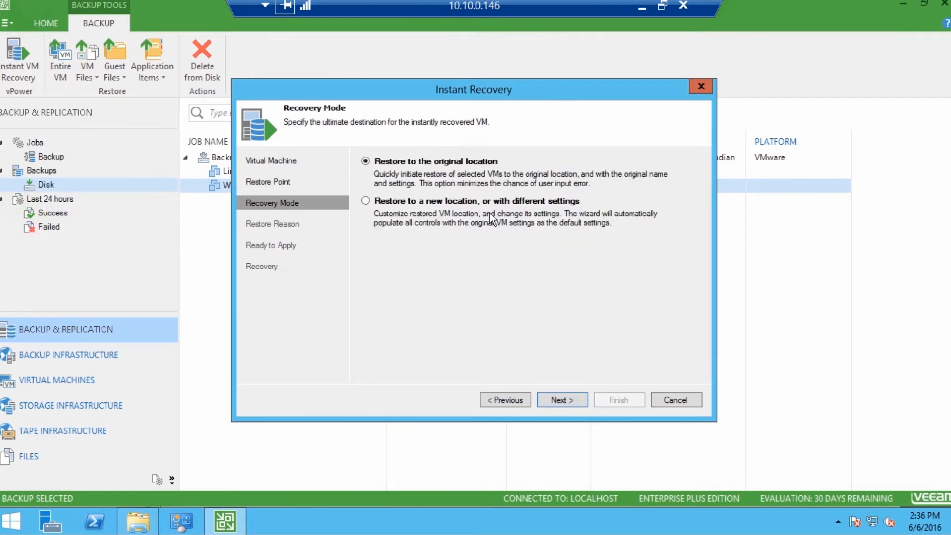
left_click(365, 200)
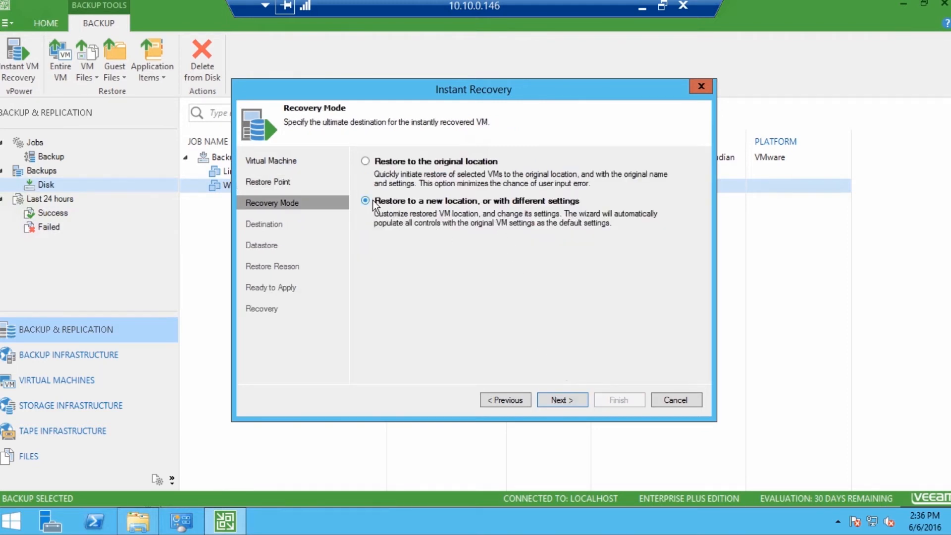
left_click(562, 399)
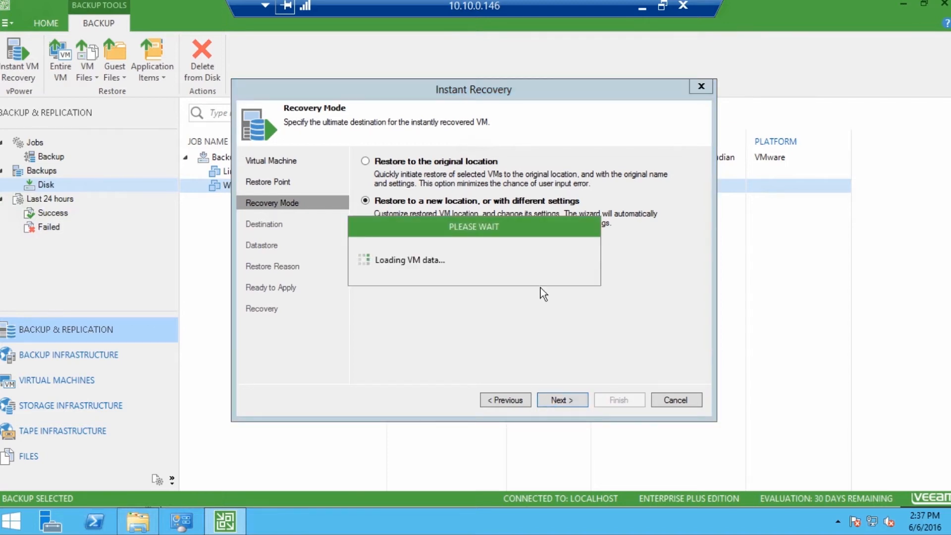
left_click(562, 400)
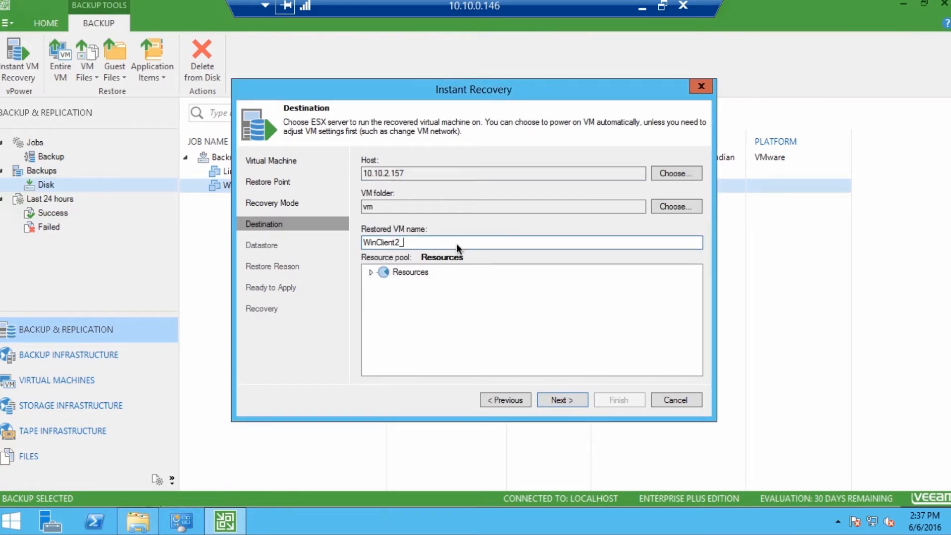
left_click(561, 399)
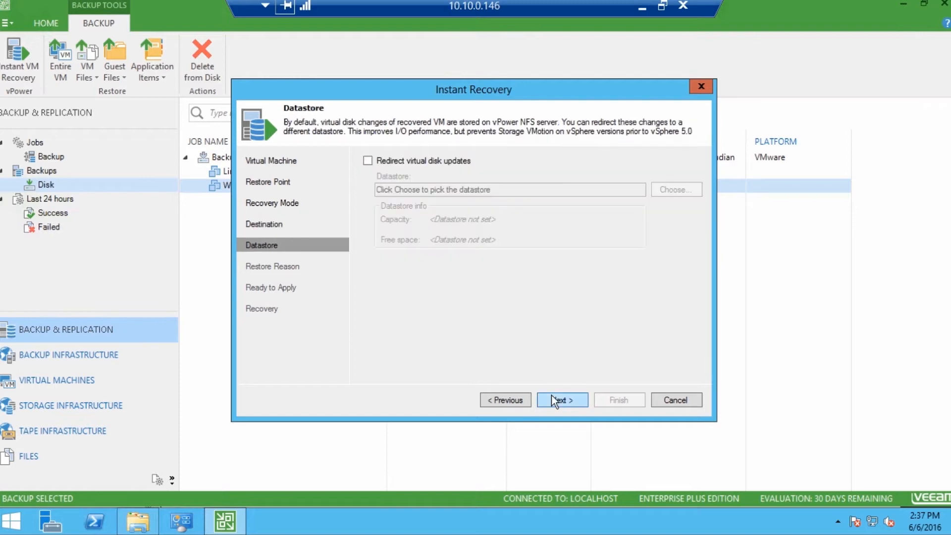
Redirect virtual disk updates to datastore DS2 on host 10.10.2.157
left_click(369, 161)
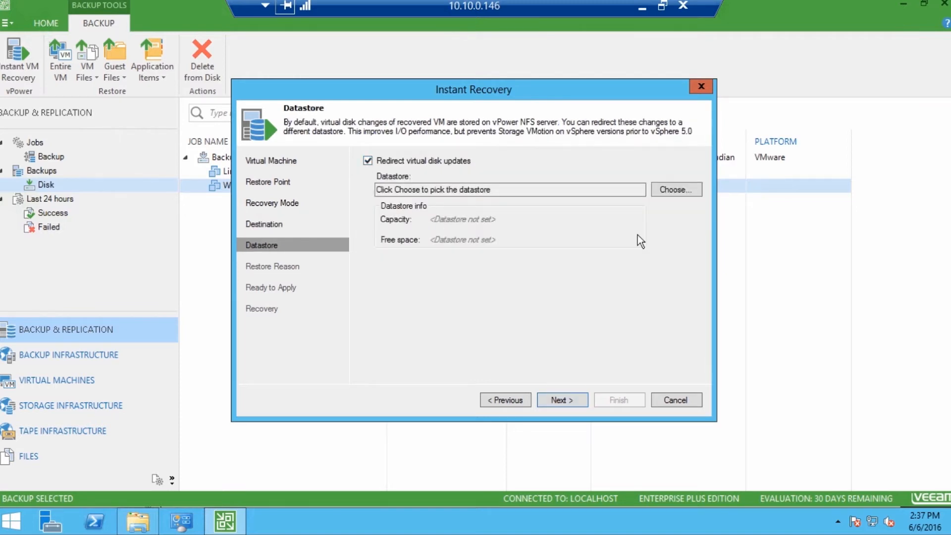
left_click(676, 189)
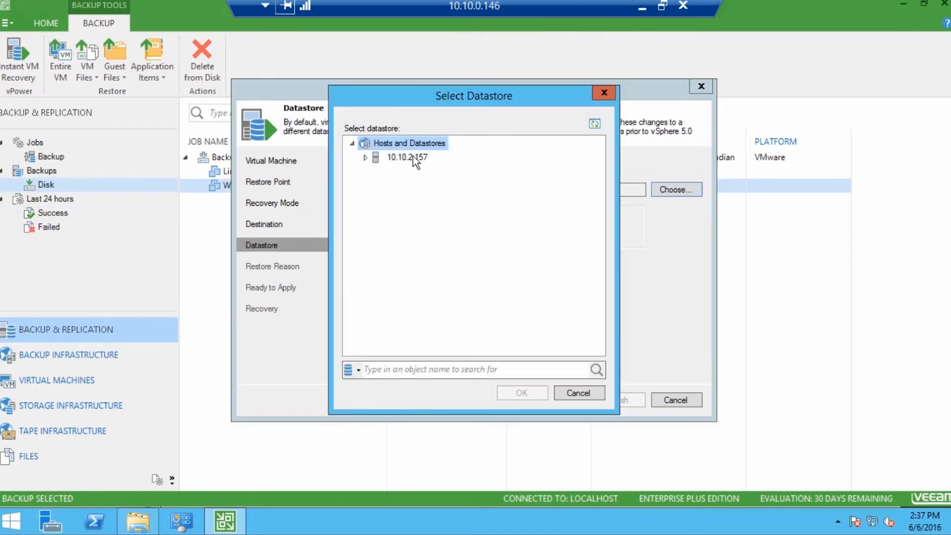
left_click(364, 156)
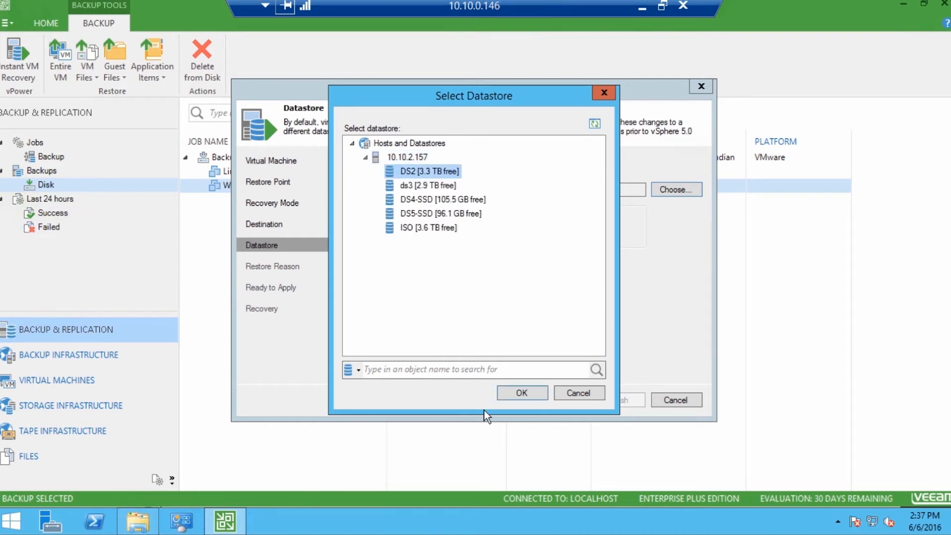
left_click(521, 393)
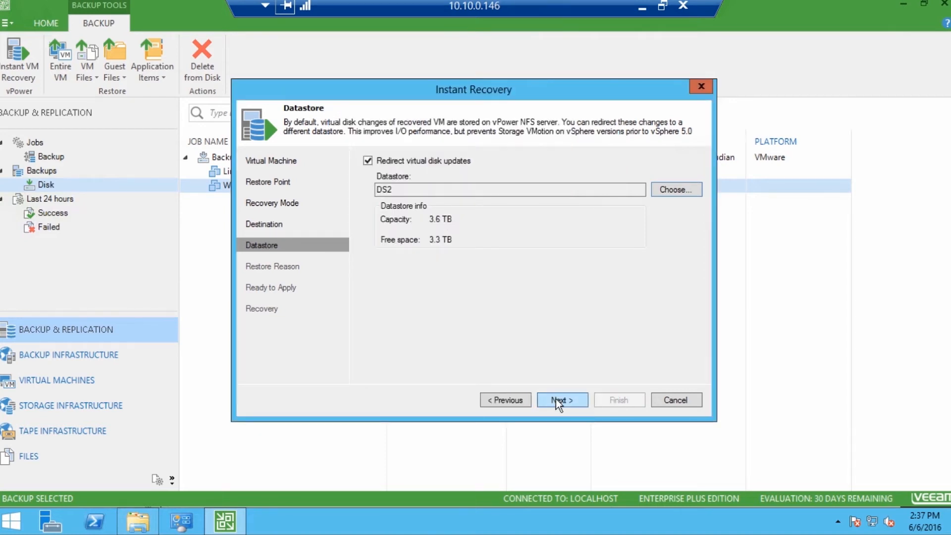
left_click(562, 399)
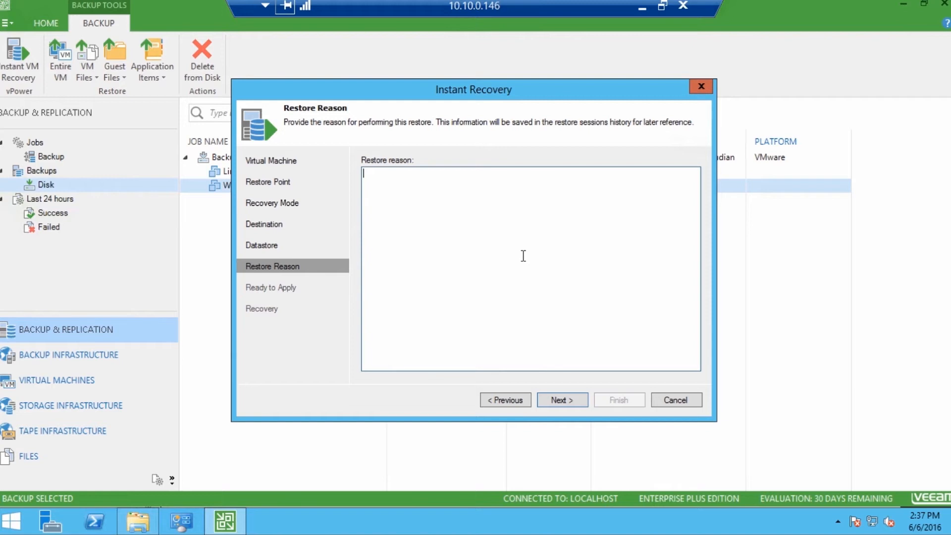
Enter the restore reason about instant recovery from Cloudian HyperStore Connect for Files and enable automatic power-on
type("Instant")
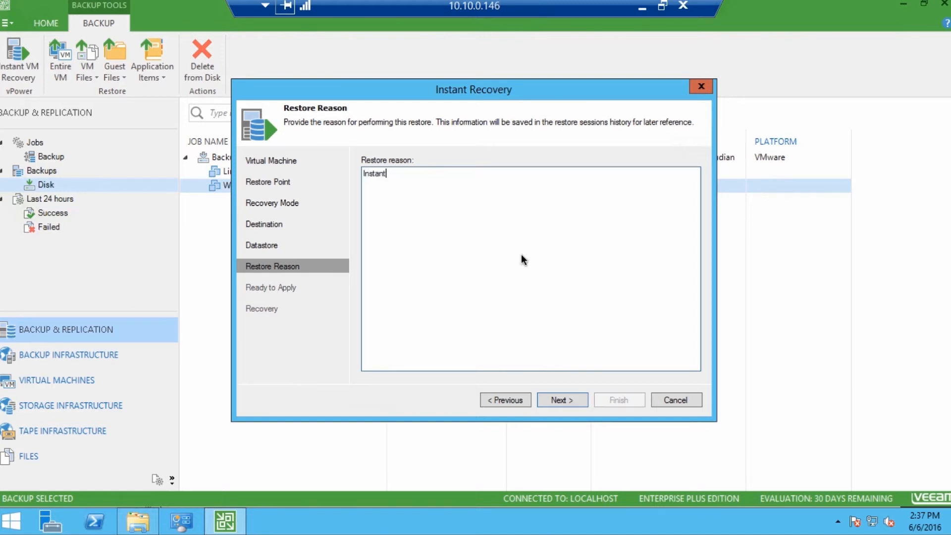
type("Recovery")
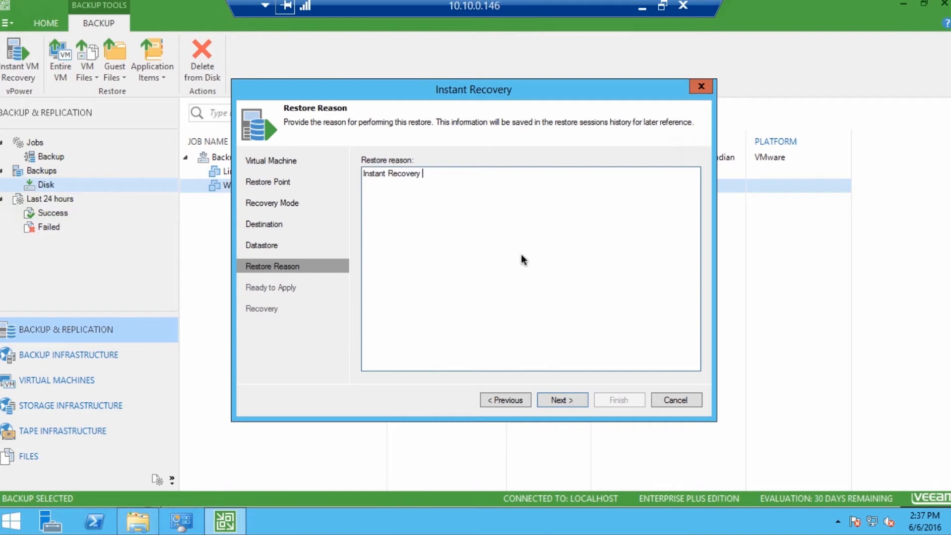
type("of aVM from")
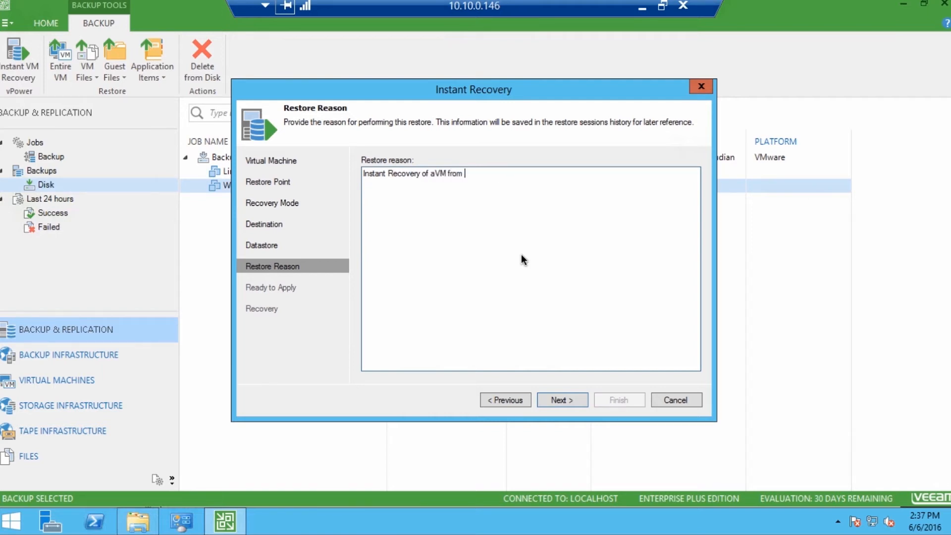
type("Cloudian HyperStore via HyperStore Co")
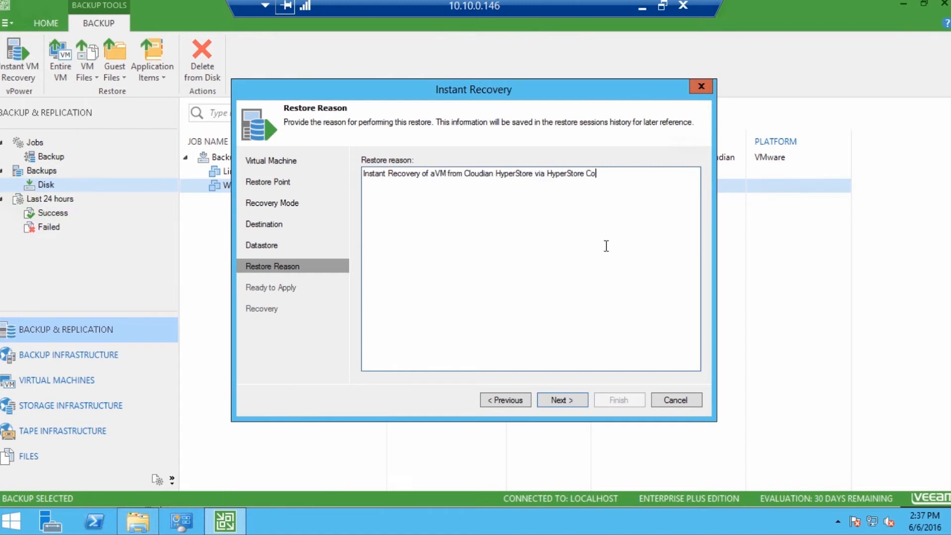
type("nect")
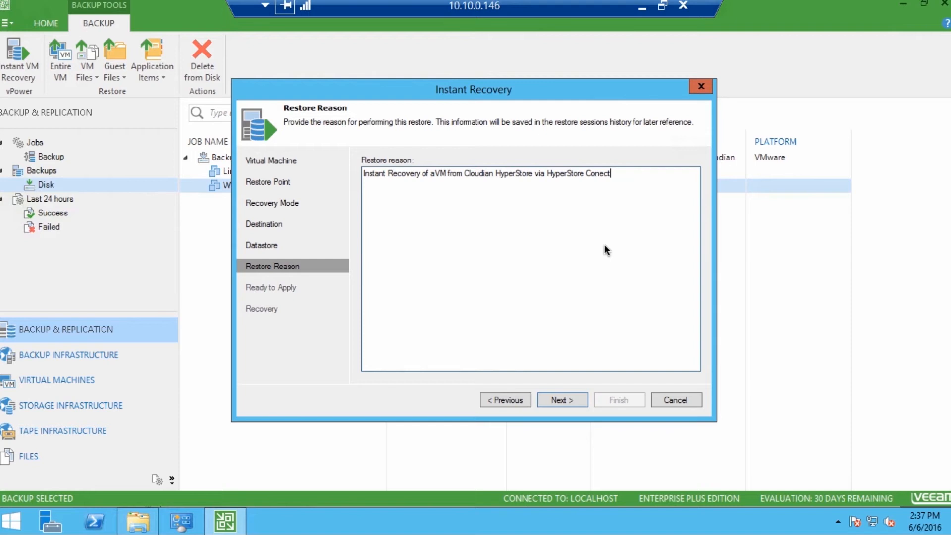
type("for")
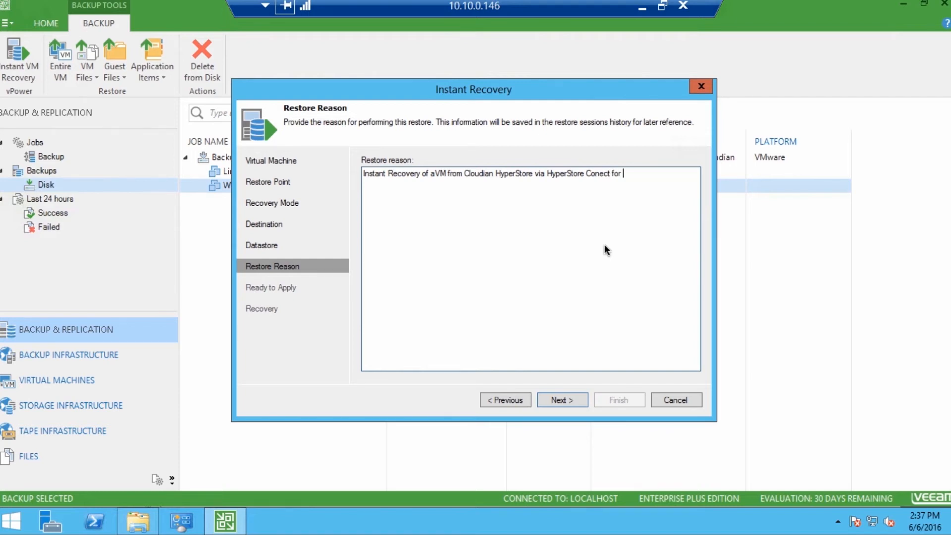
key("Backspace")
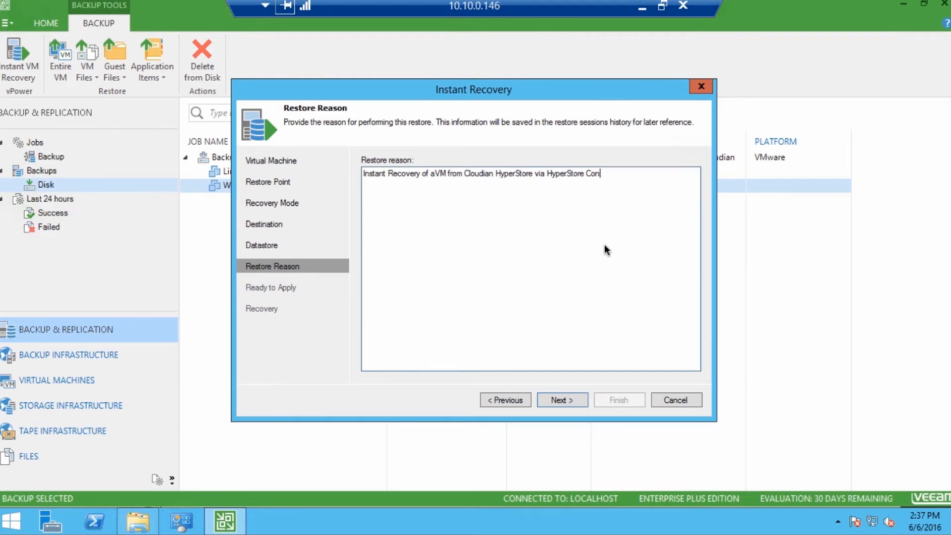
type("nect for File")
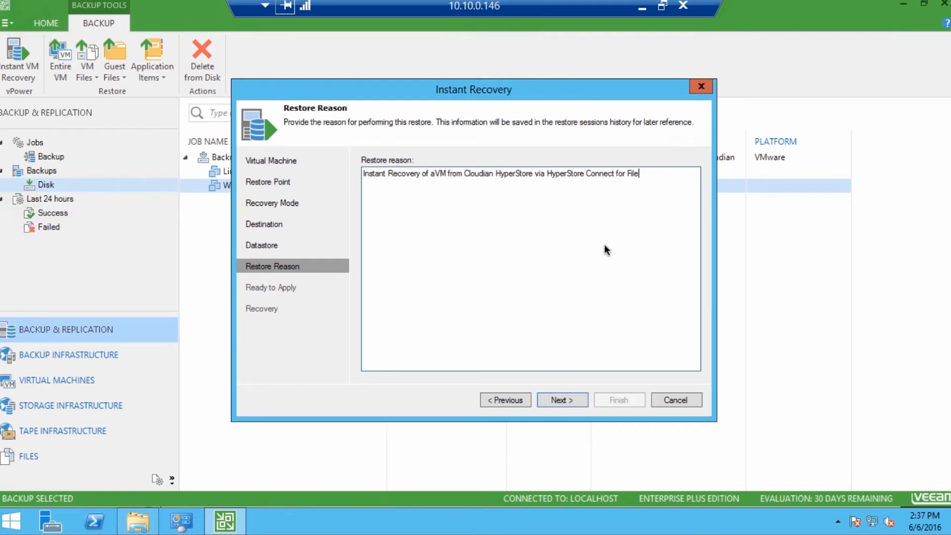
left_click(561, 399)
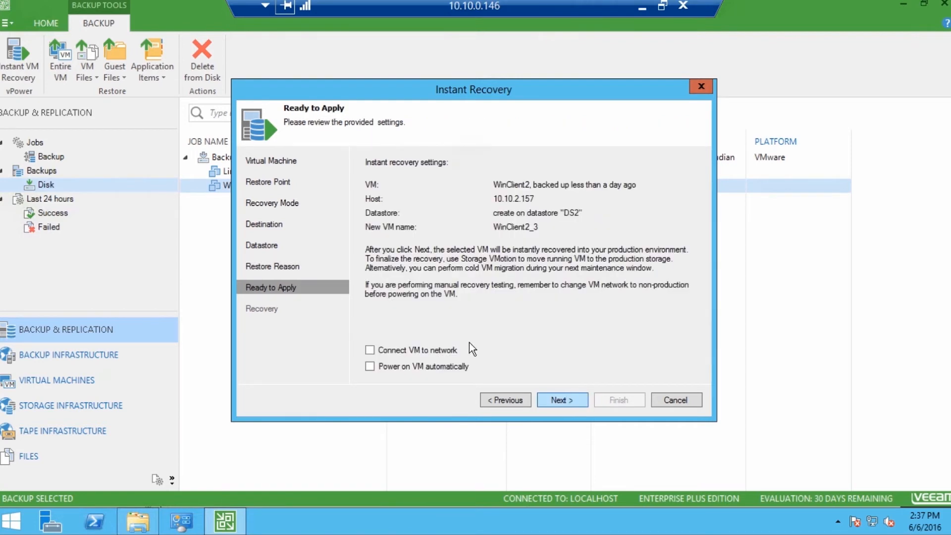
left_click(369, 366)
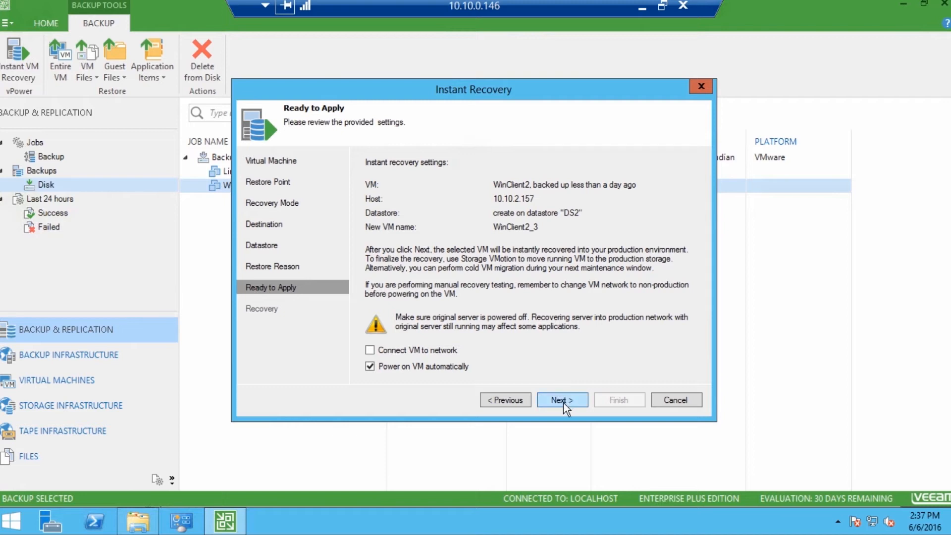
Launch the instant recovery and show WinClient2_3 registered in the vSphere inventory with its recent tasks
left_click(562, 399)
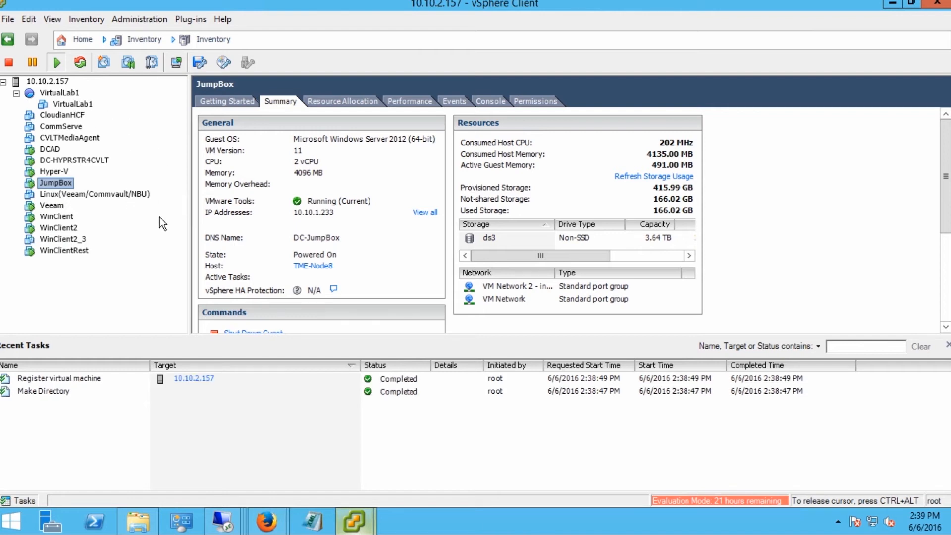
left_click(62, 239)
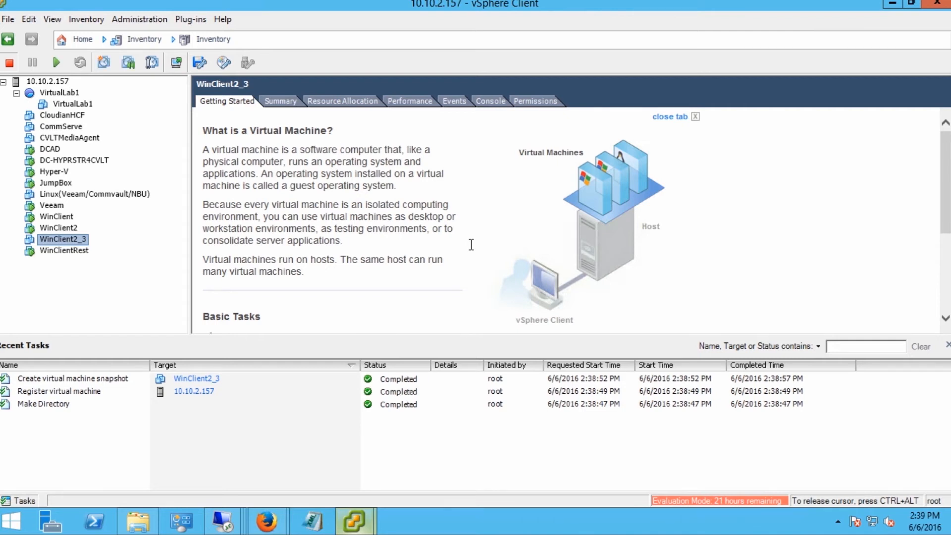
left_click(57, 61)
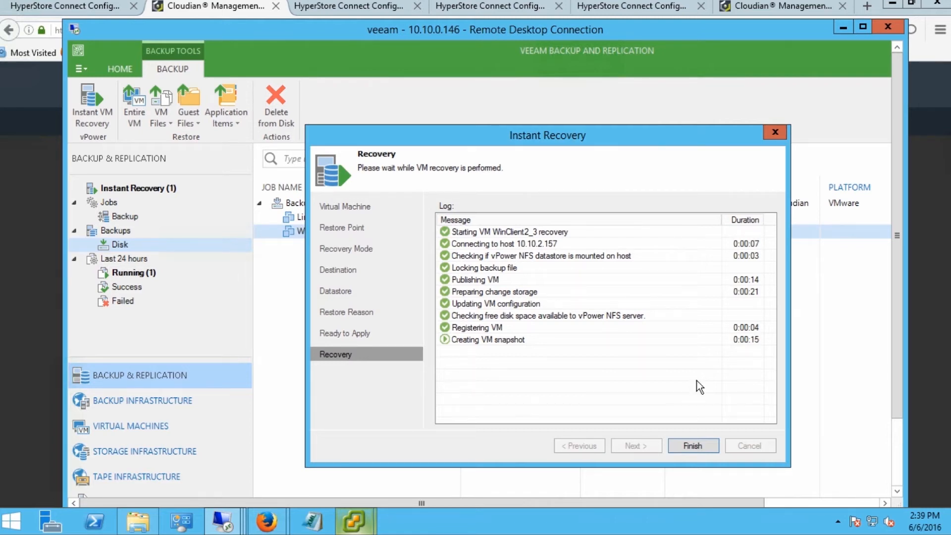
mouse_move(701, 371)
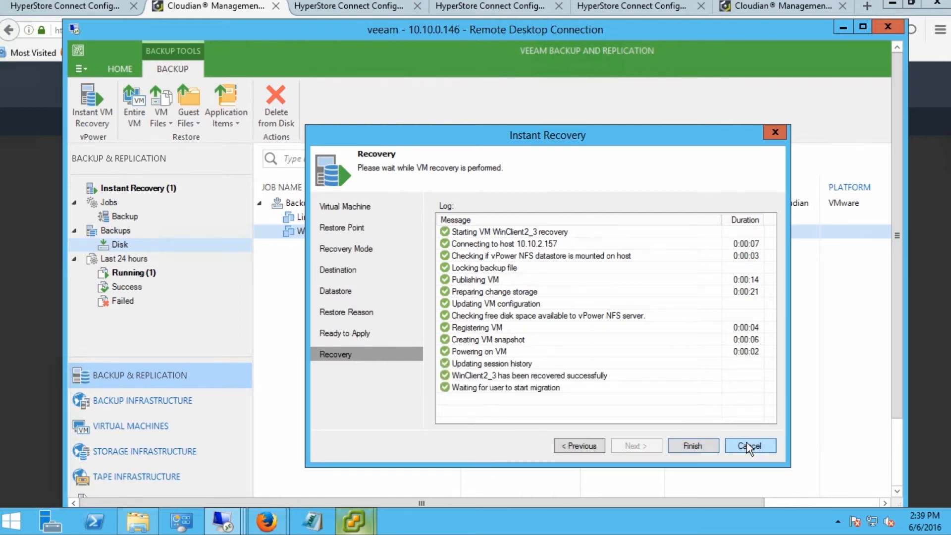
Finish the recovery wizard and stop the running WinClient2 instant recovery session
left_click(749, 445)
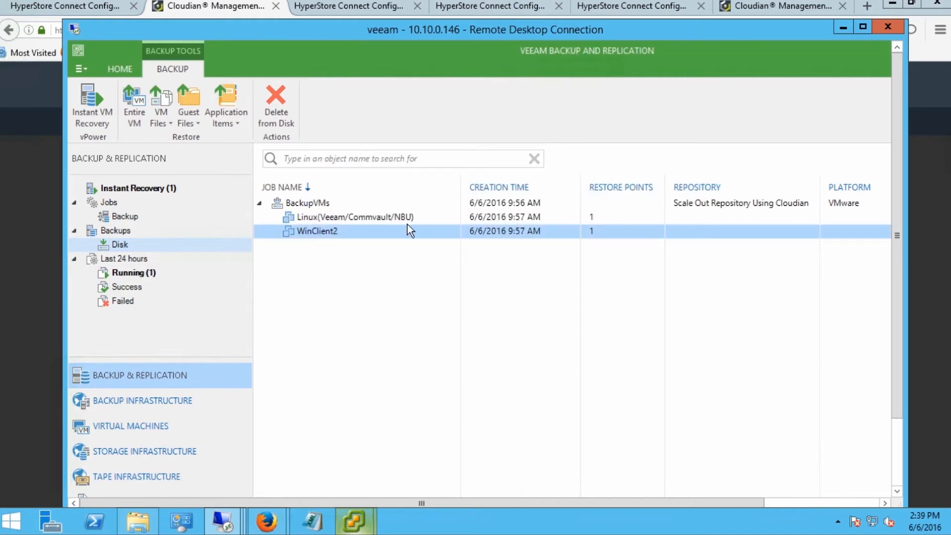
left_click(134, 272)
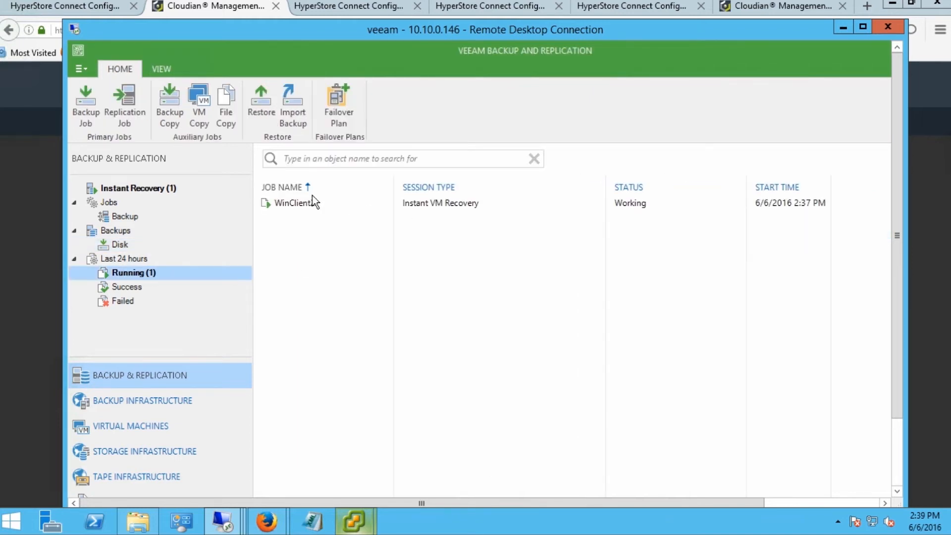
right_click(293, 203)
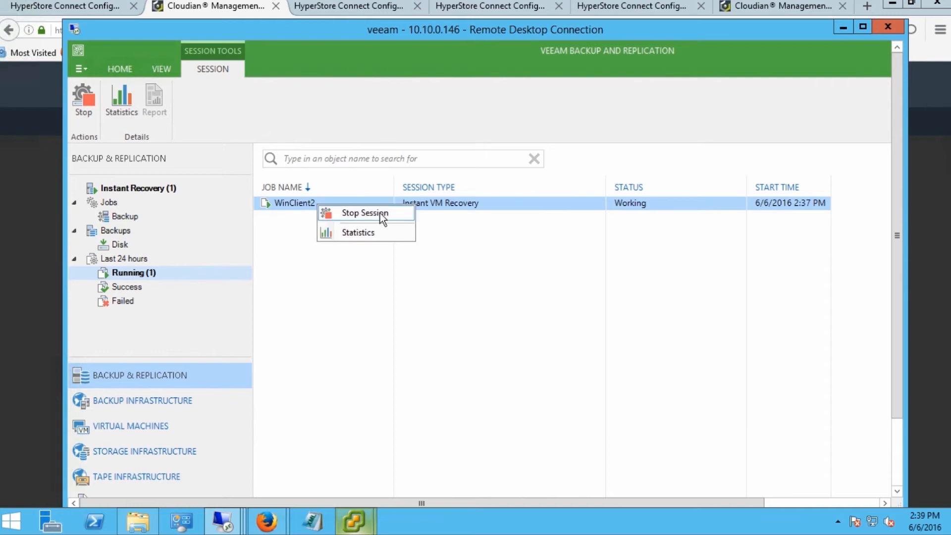
left_click(364, 213)
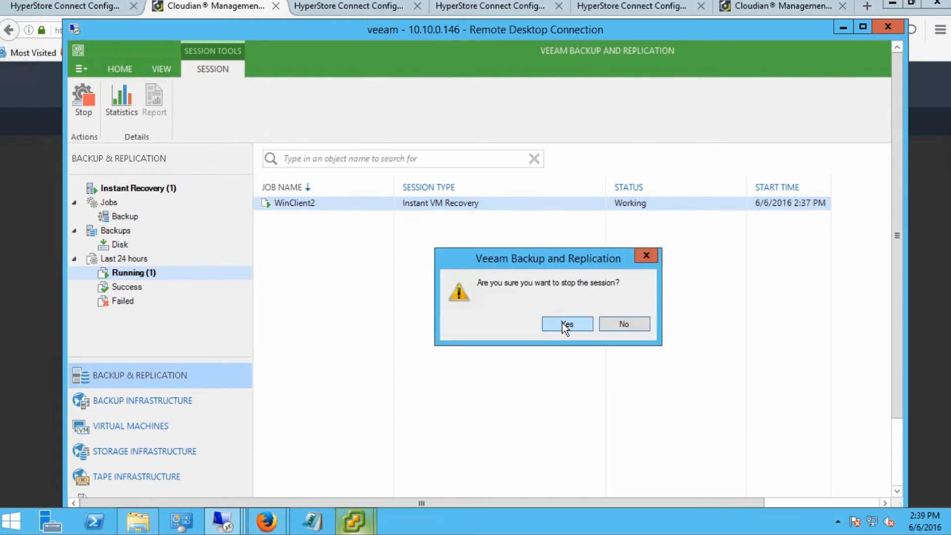
left_click(567, 323)
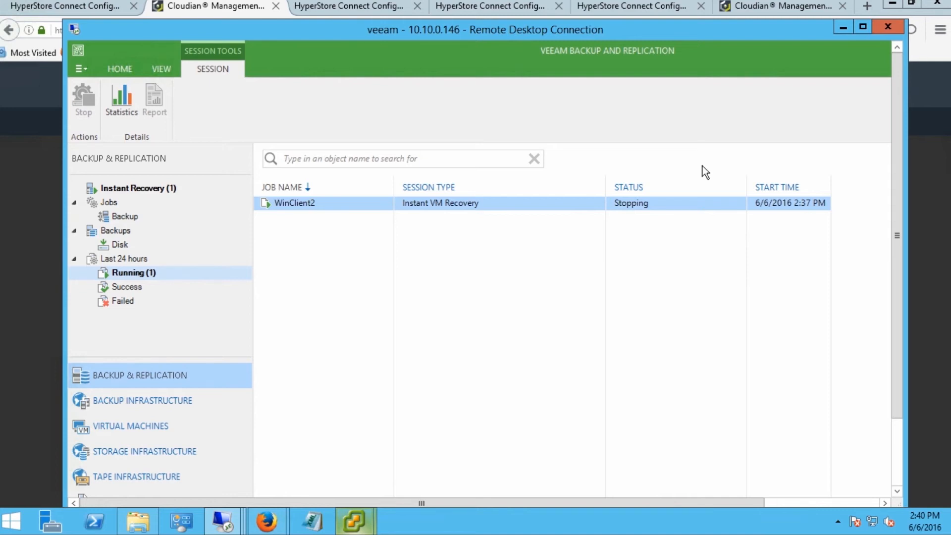
Copy mclandseaair.mp4 from Restore (E:) > RestoreEC > Data
left_click(207, 8)
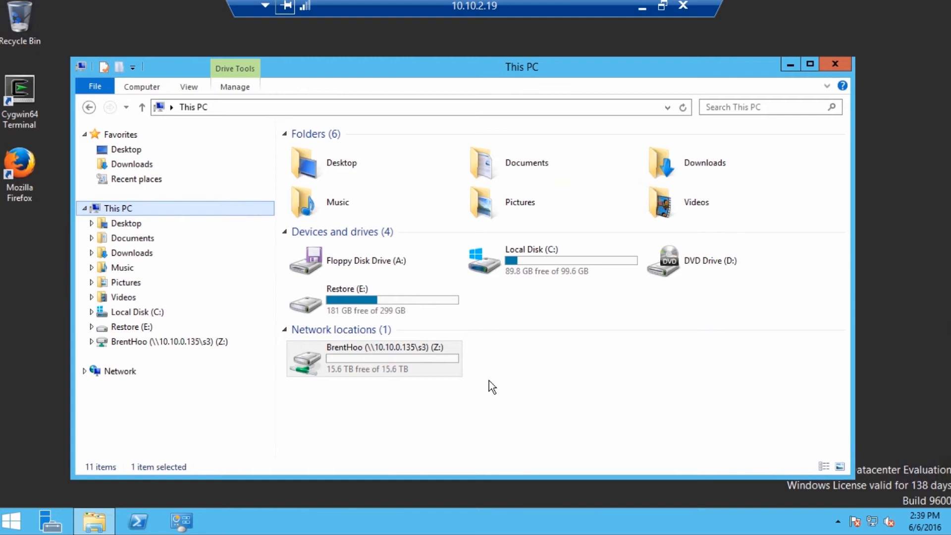
left_click(374, 299)
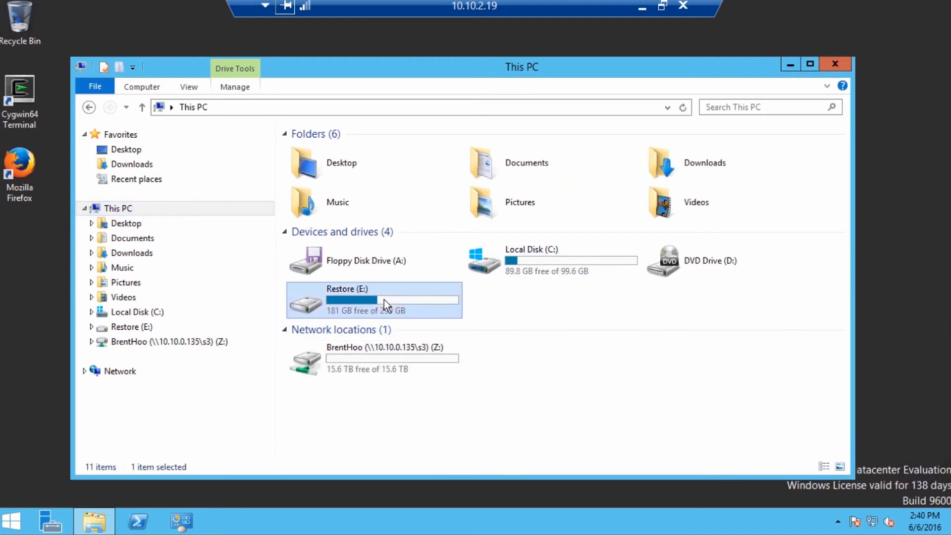
double_click(373, 299)
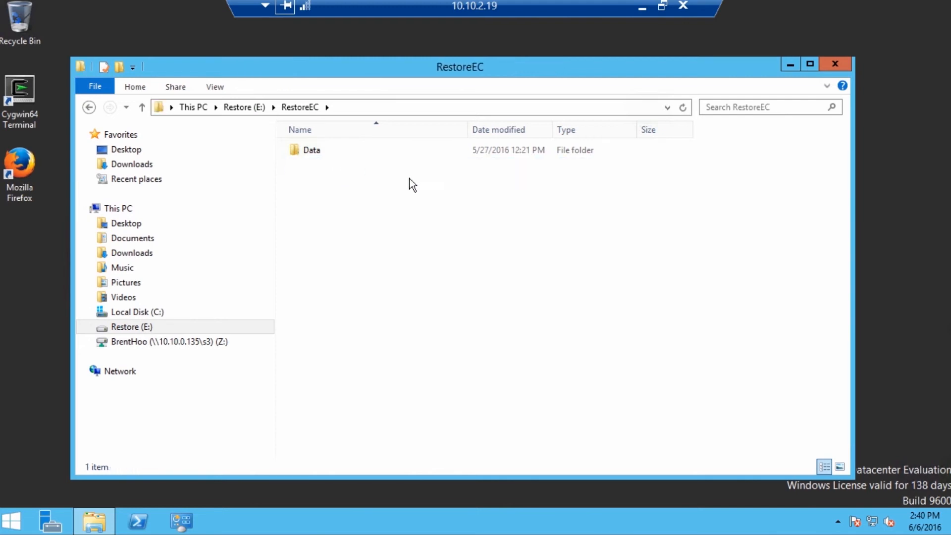
double_click(311, 149)
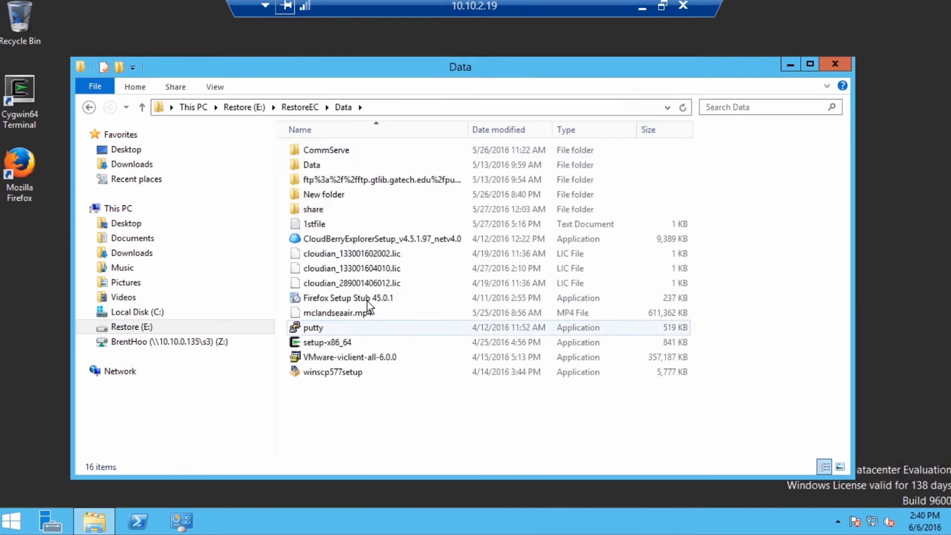
left_click(347, 312)
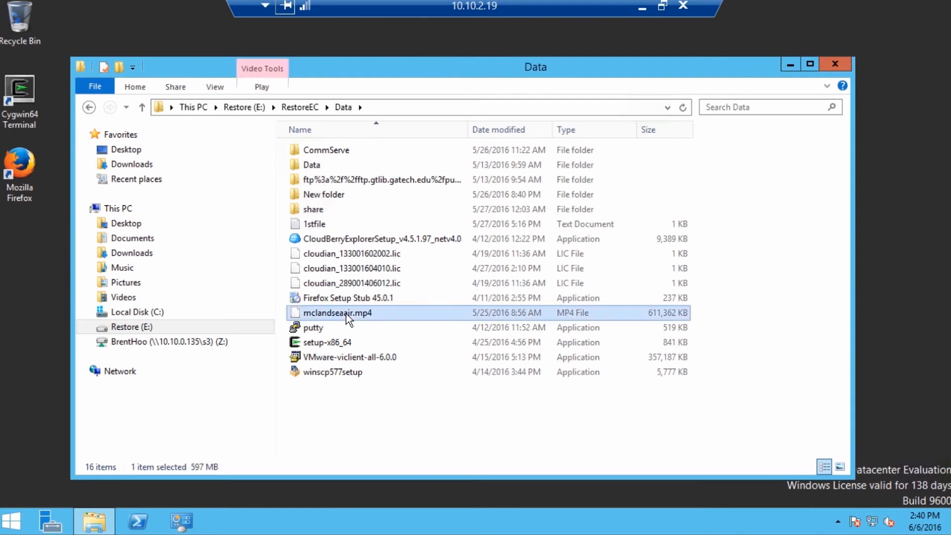
right_click(346, 313)
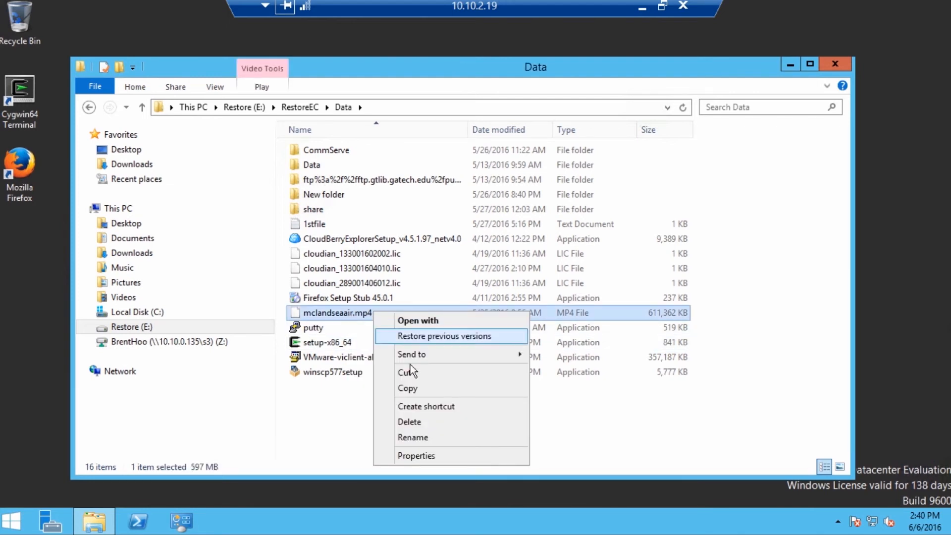
left_click(168, 340)
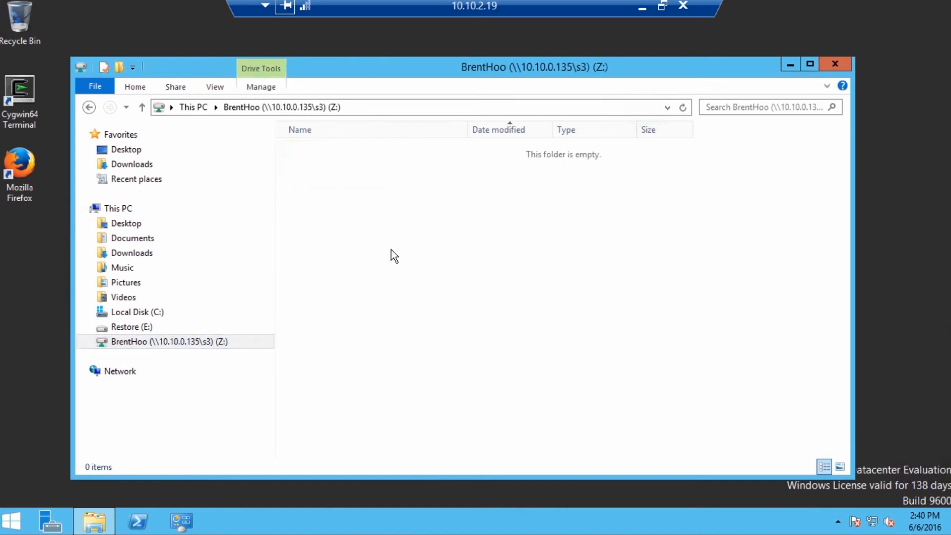
Paste the video into the empty s3 network share on Z:
right_click(392, 254)
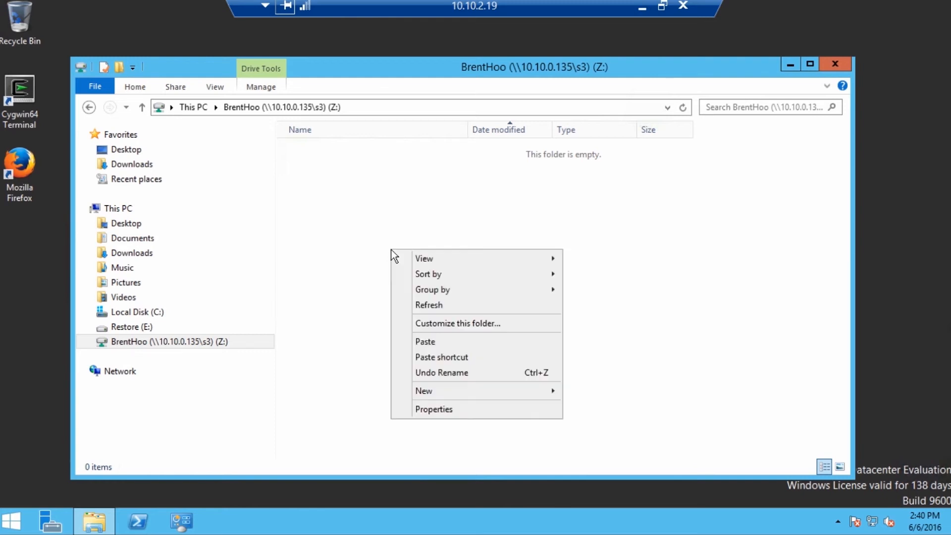
left_click(553, 320)
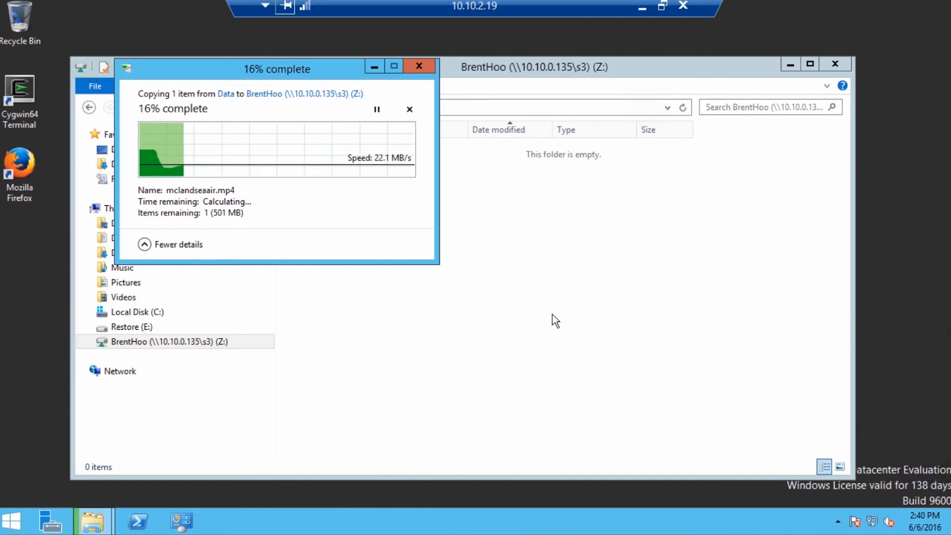
mouse_move(648, 19)
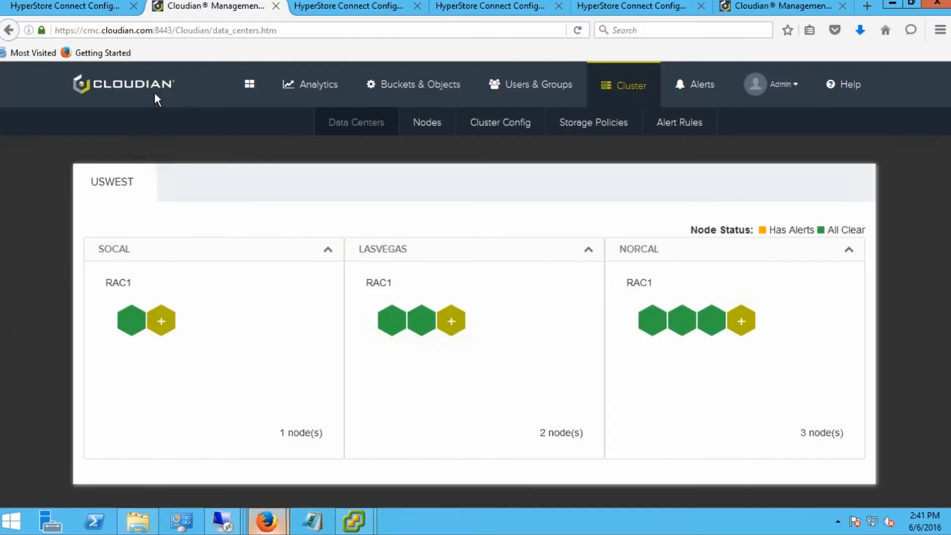
Show the s3 collection's Edit Collection settings with bucket hcfbucket4 on endpoint s3-uswest.cloudian.com highlighted
left_click(64, 6)
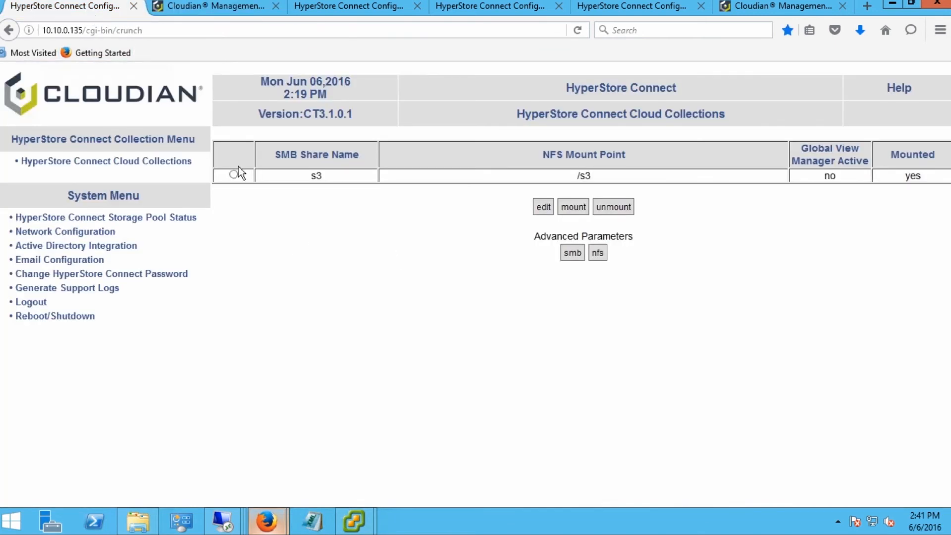
mouse_move(172, 167)
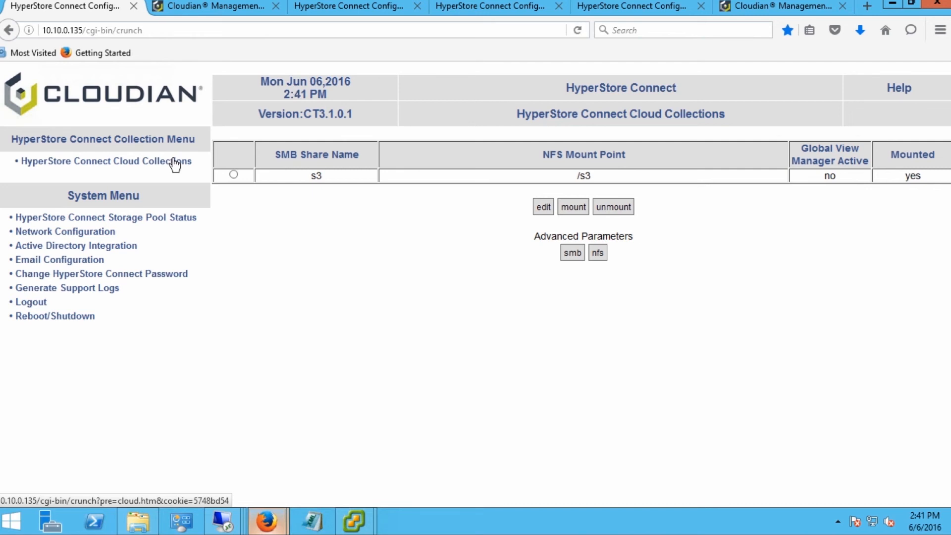
left_click(232, 174)
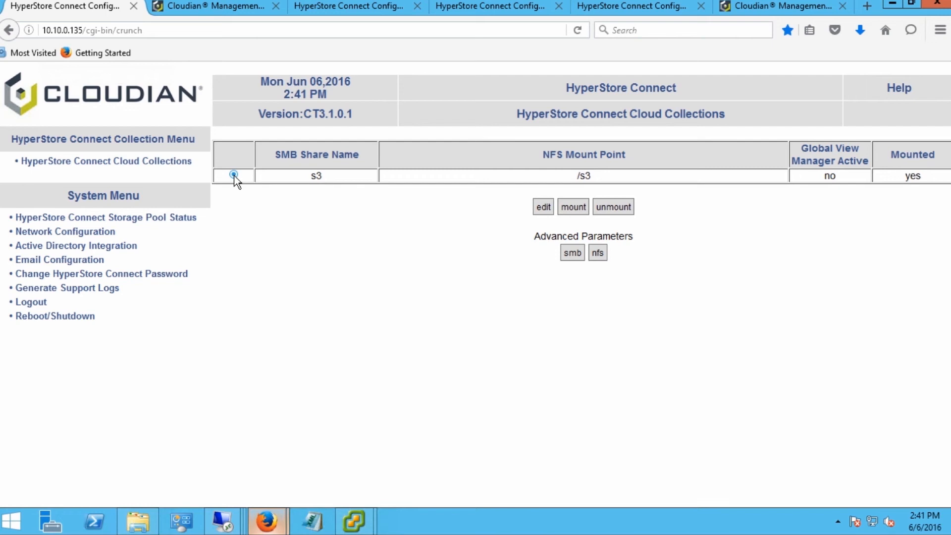
left_click(233, 174)
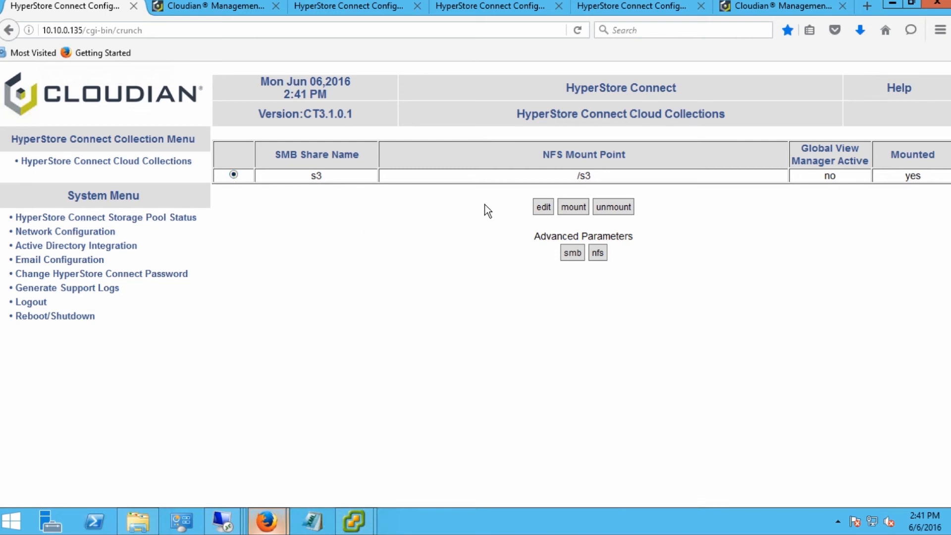
left_click(543, 206)
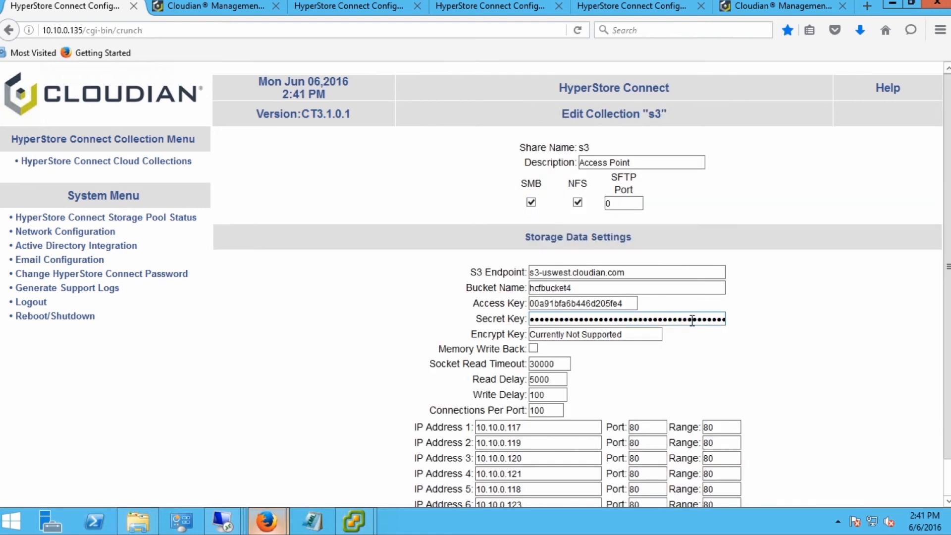
double_click(549, 287)
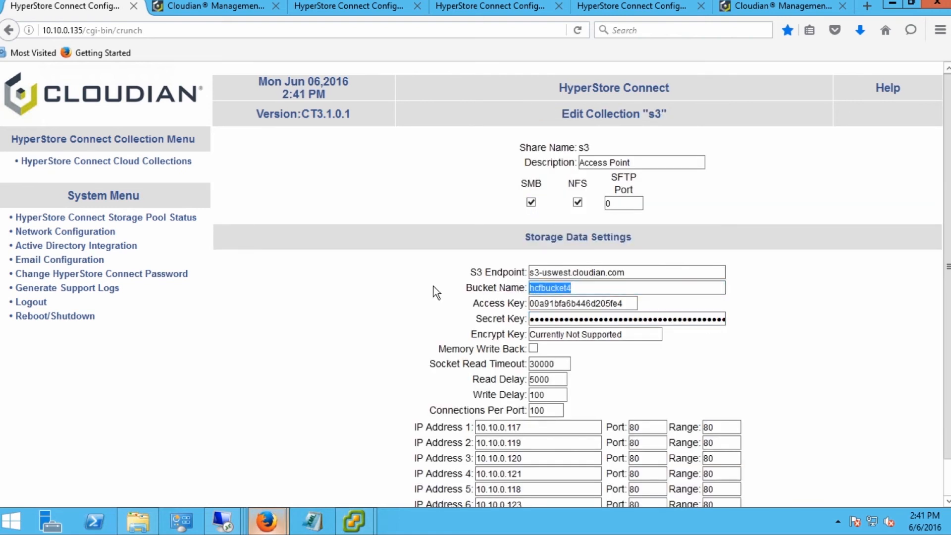